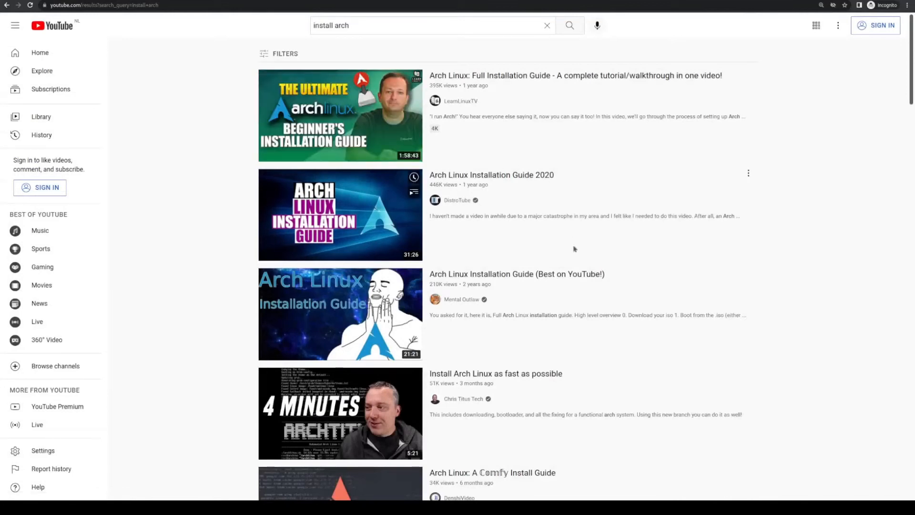
Start installing Ubuntu and keep the English (US) keyboard layout
scroll(down, 3)
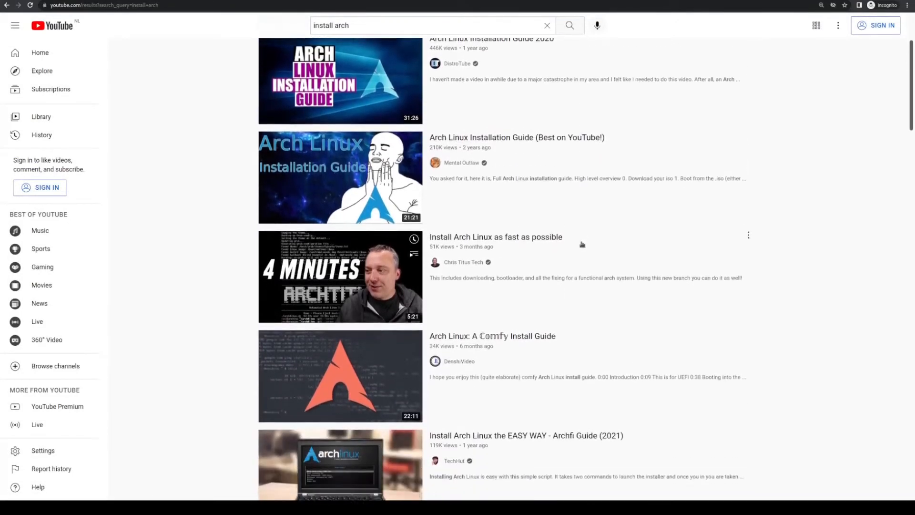
scroll(down, 3)
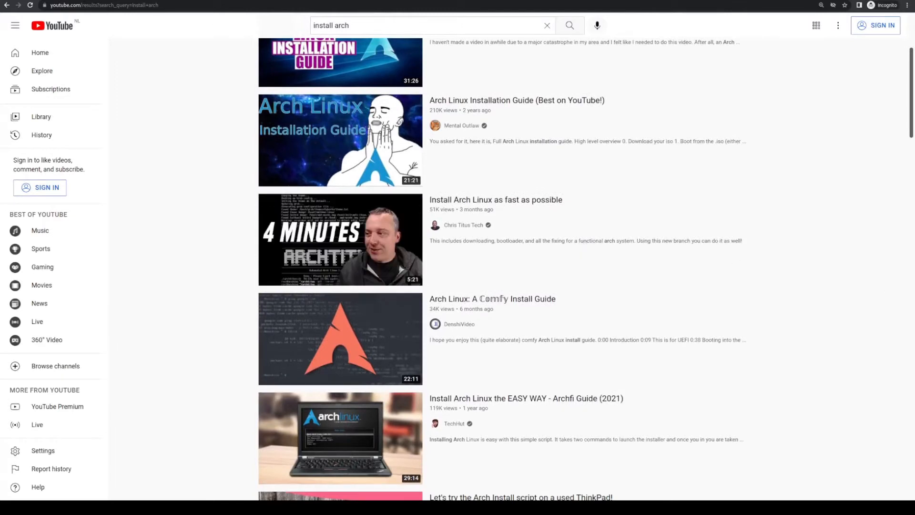
scroll(down, 3)
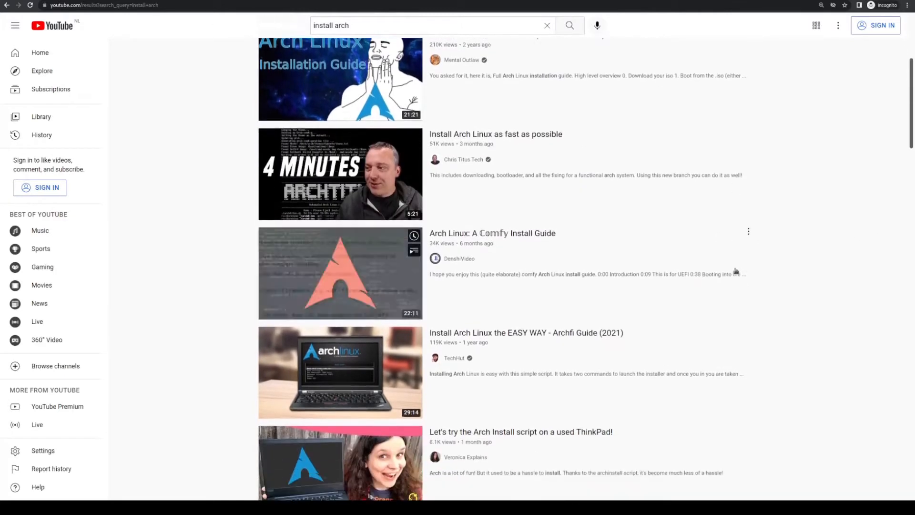
scroll(down, 3)
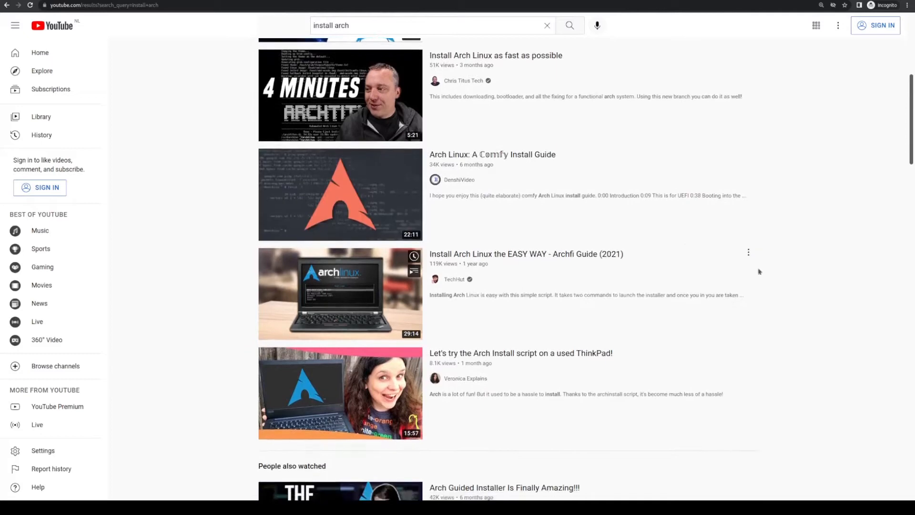
scroll(down, 3)
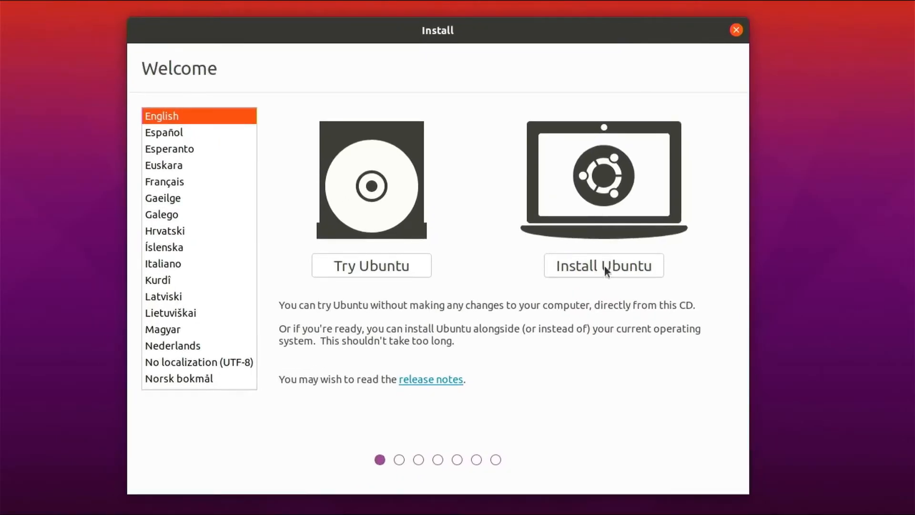
click(605, 265)
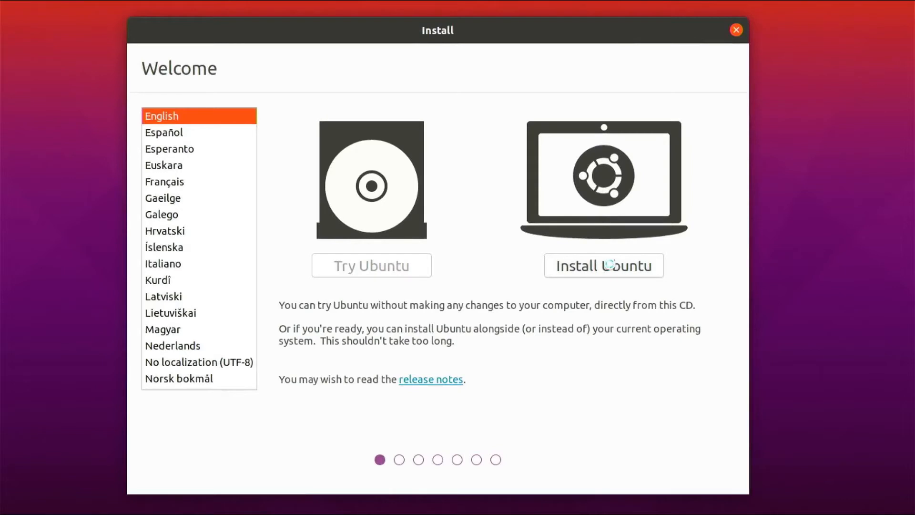
click(604, 265)
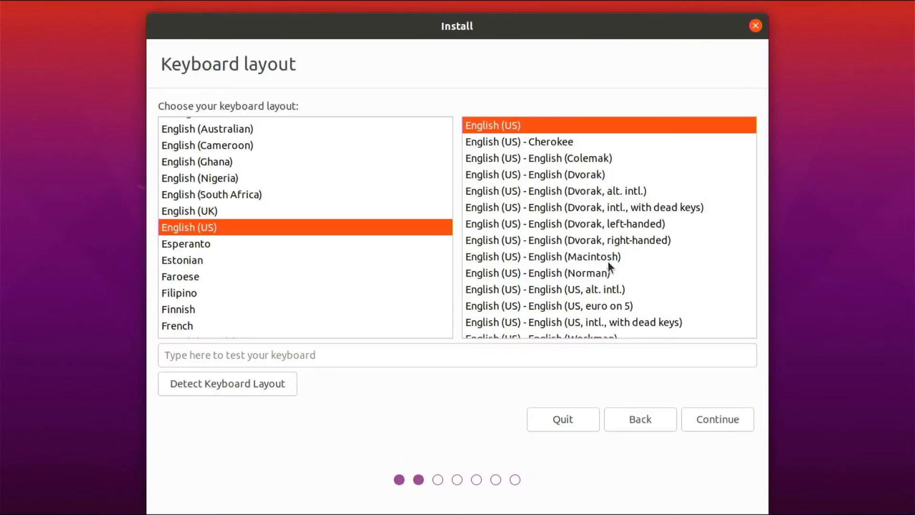
click(718, 419)
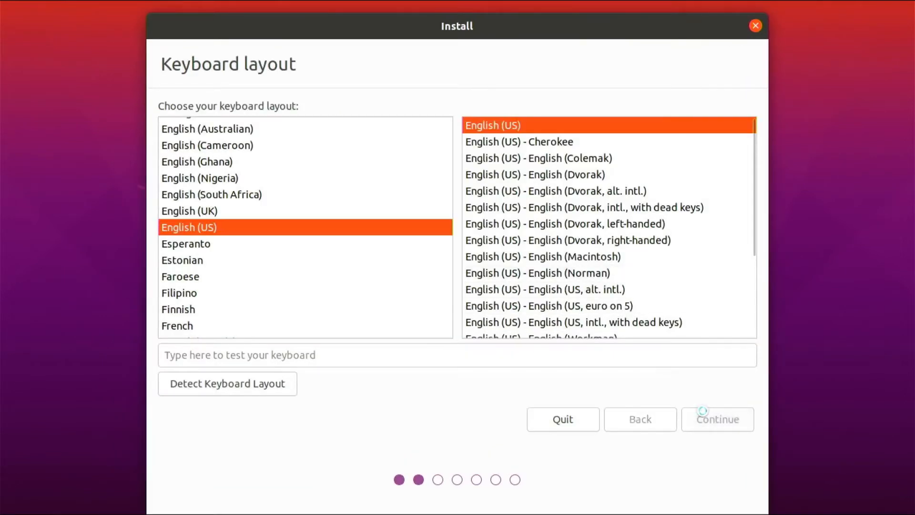
click(718, 419)
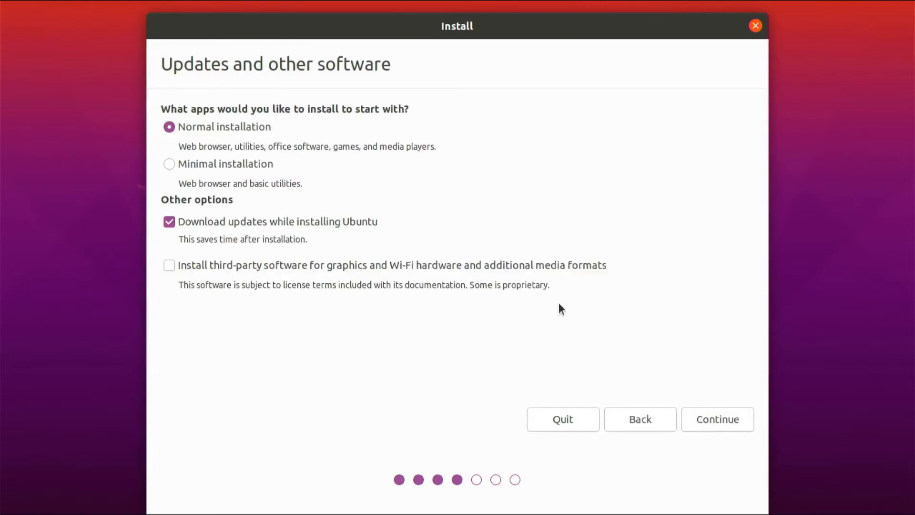
Choose a minimal installation without downloading updates, and pick 'Something else' for manual partitioning
click(169, 164)
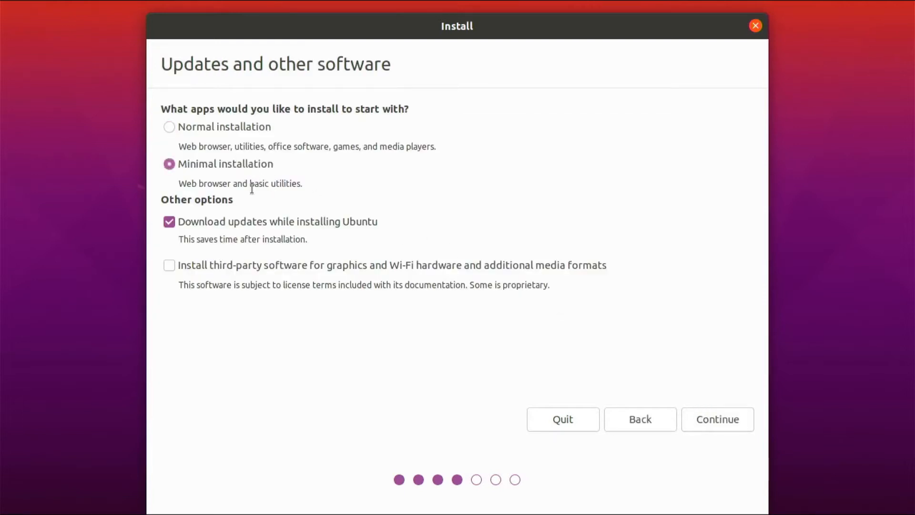
click(169, 221)
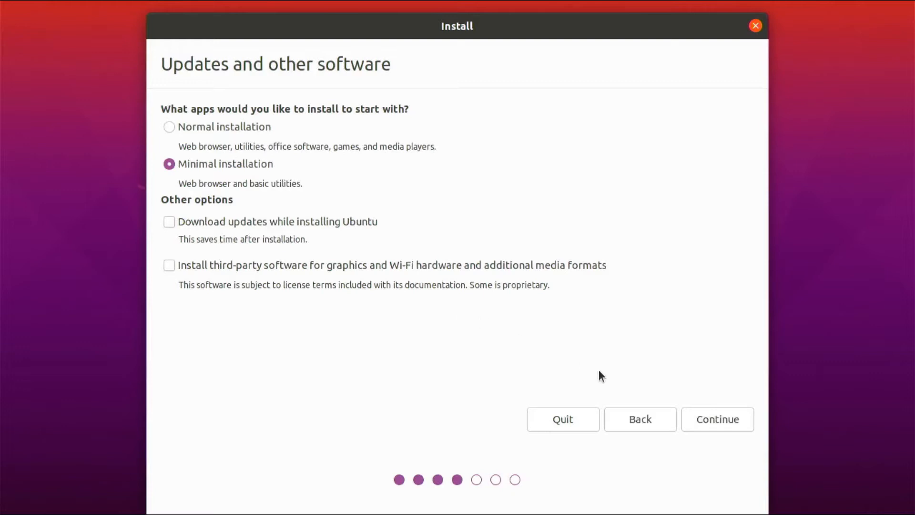
click(718, 419)
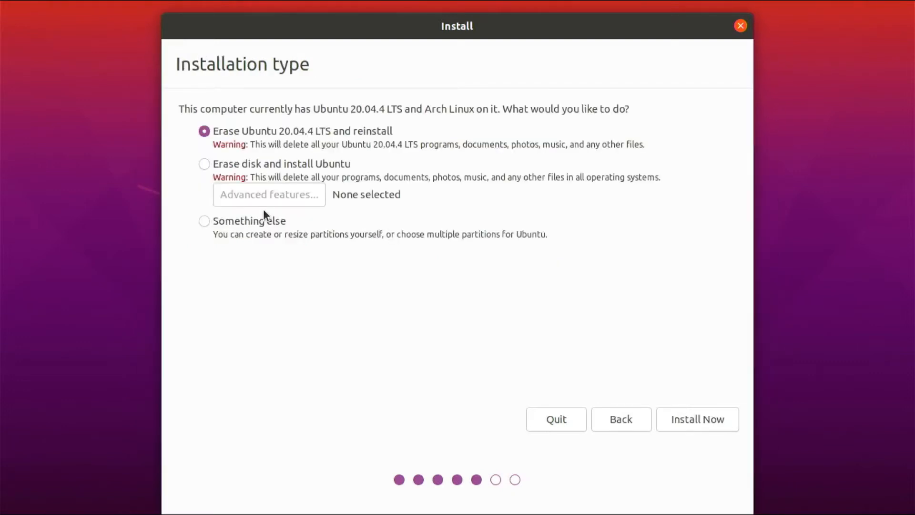
click(204, 221)
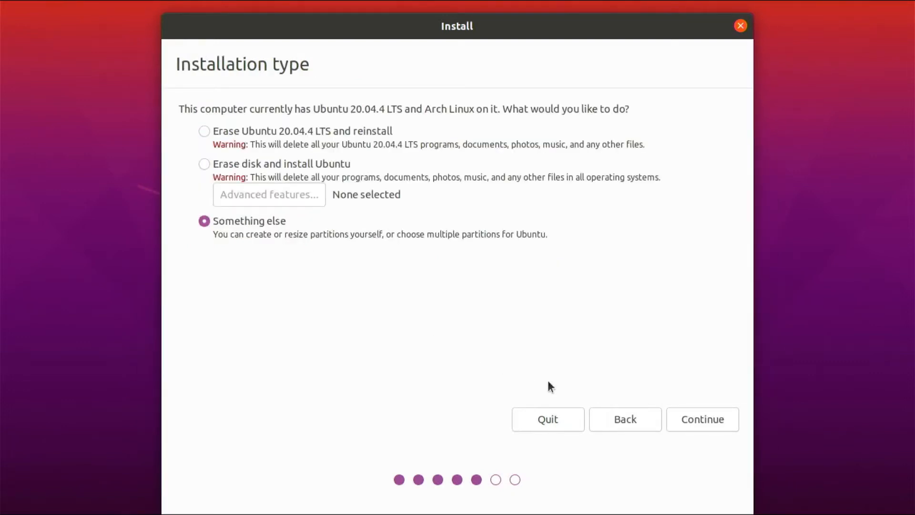
click(703, 419)
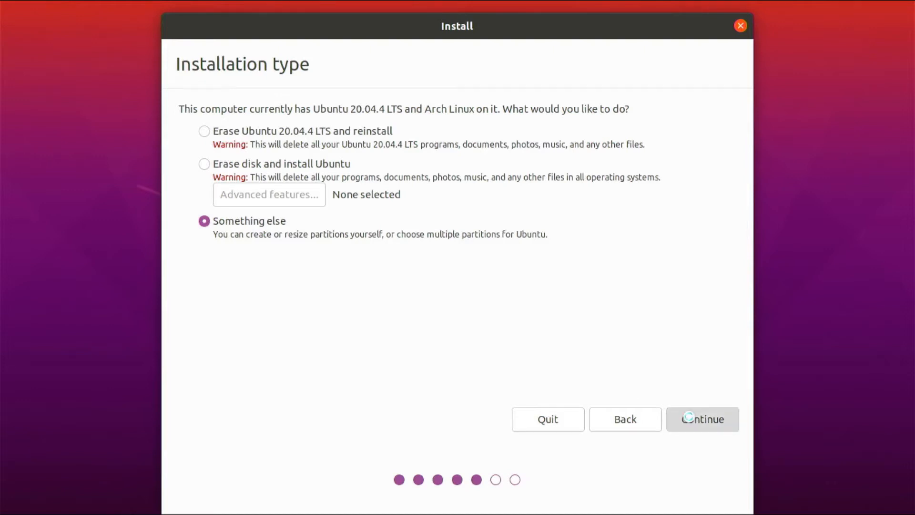
Replace all partitions on /dev/sda with a new empty partition table
click(702, 419)
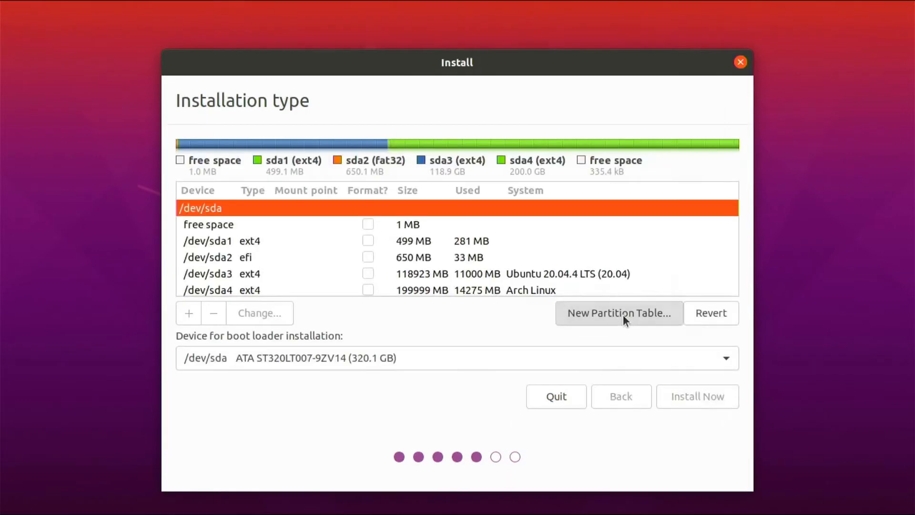
click(619, 313)
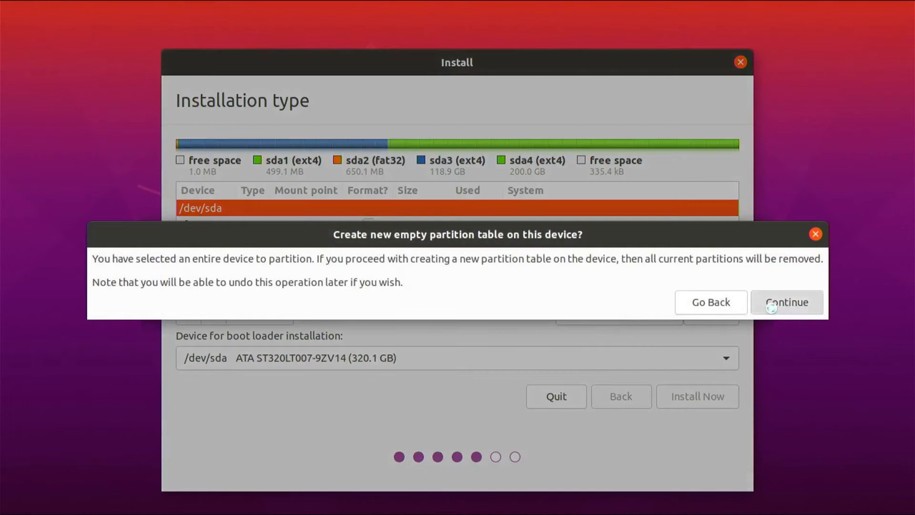
click(787, 302)
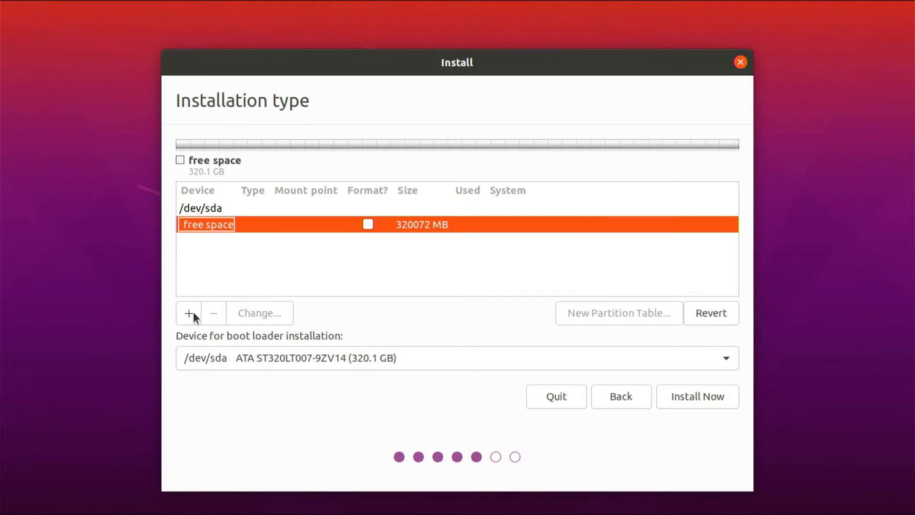
Add a 500 MB /boot partition, then start a second 650 MB partition
click(187, 313)
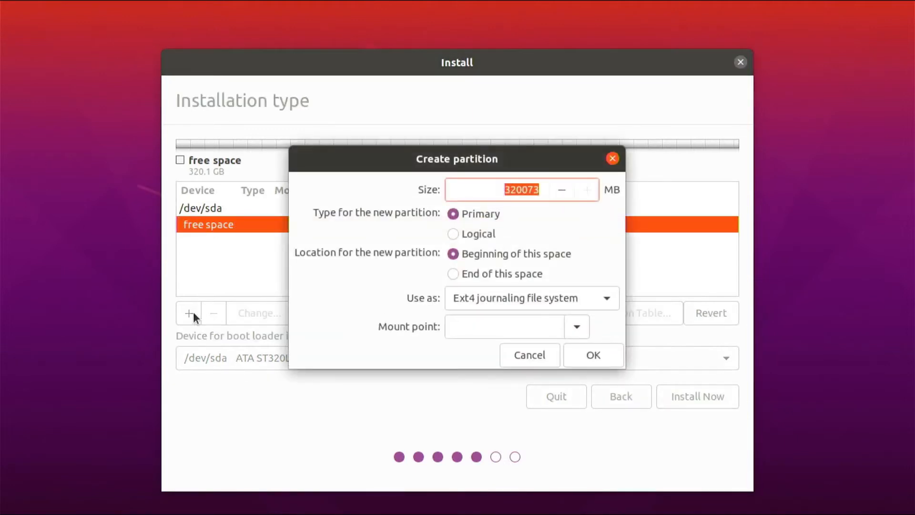
text(500)
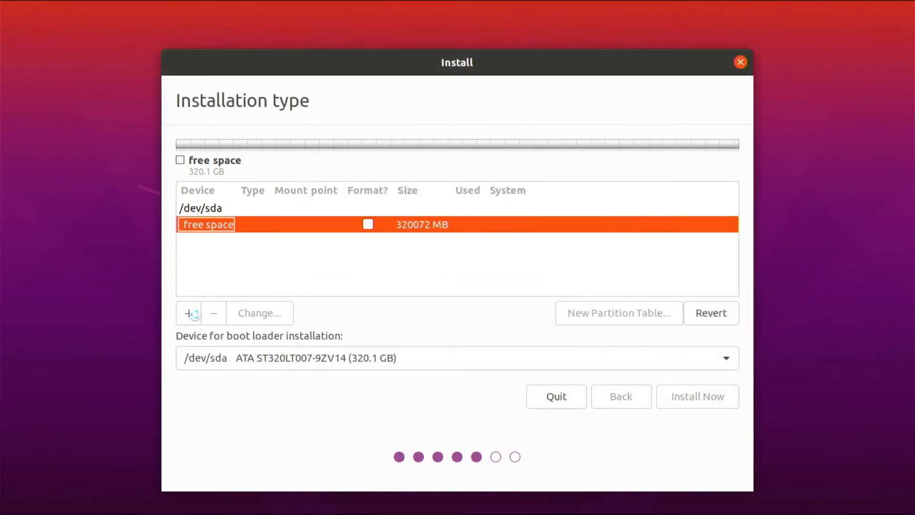
click(187, 314)
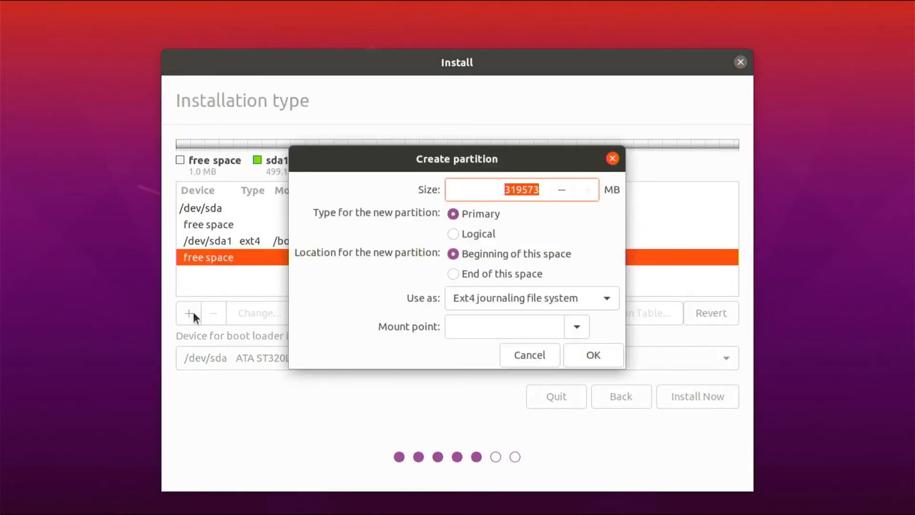
text(650)
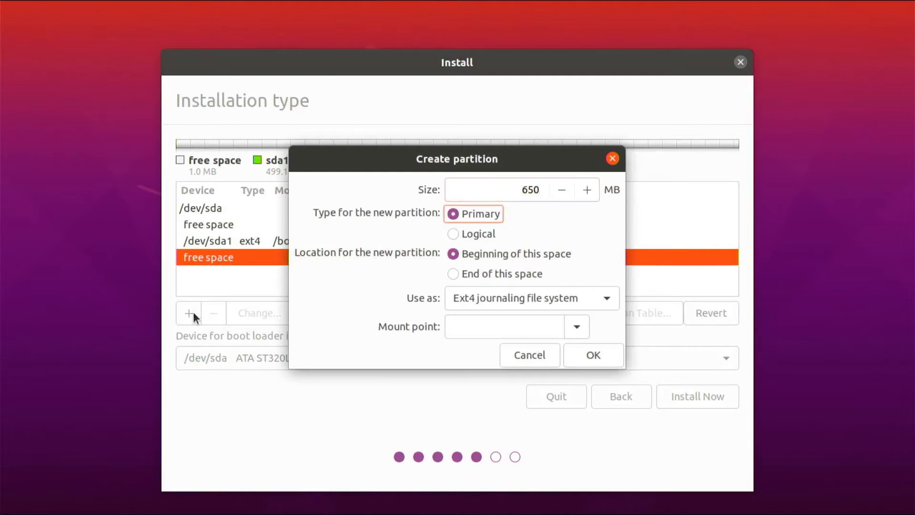
click(532, 298)
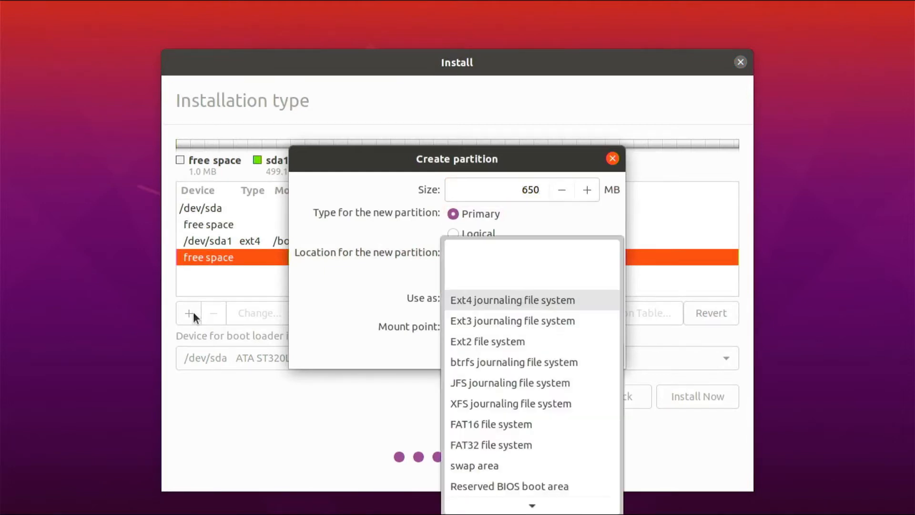
mouse_move(509, 486)
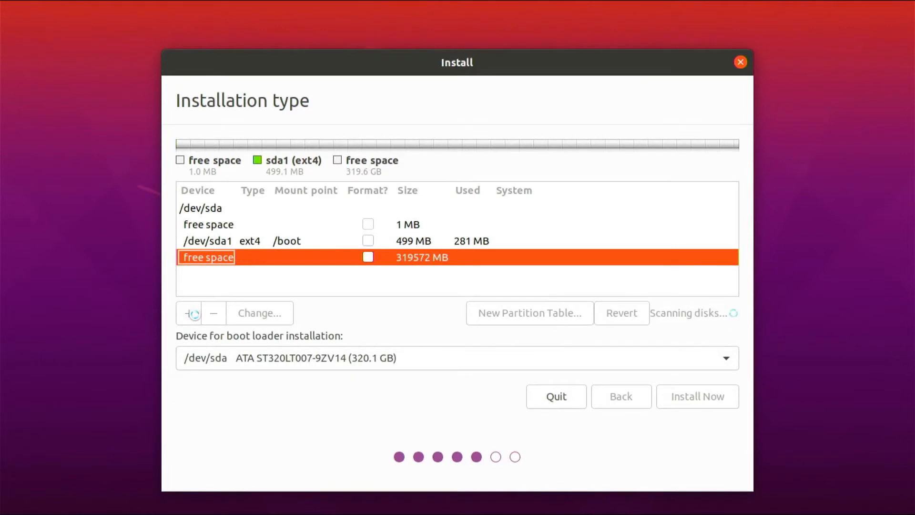
Create the 118923 MB ext4 root partition mounted at /
click(188, 312)
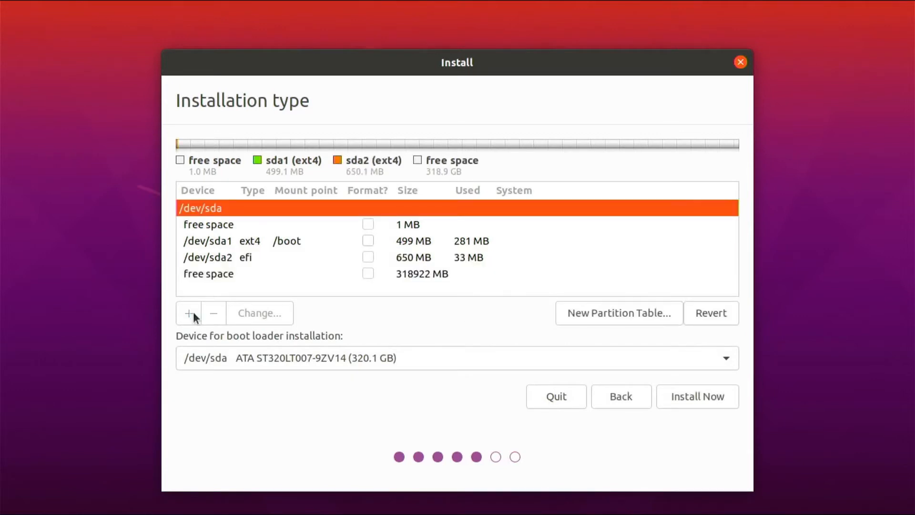
click(208, 273)
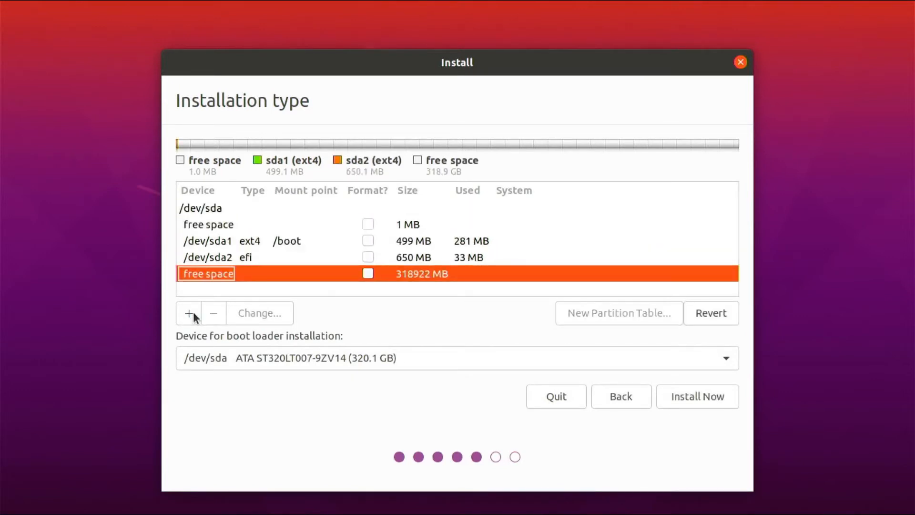
click(188, 313)
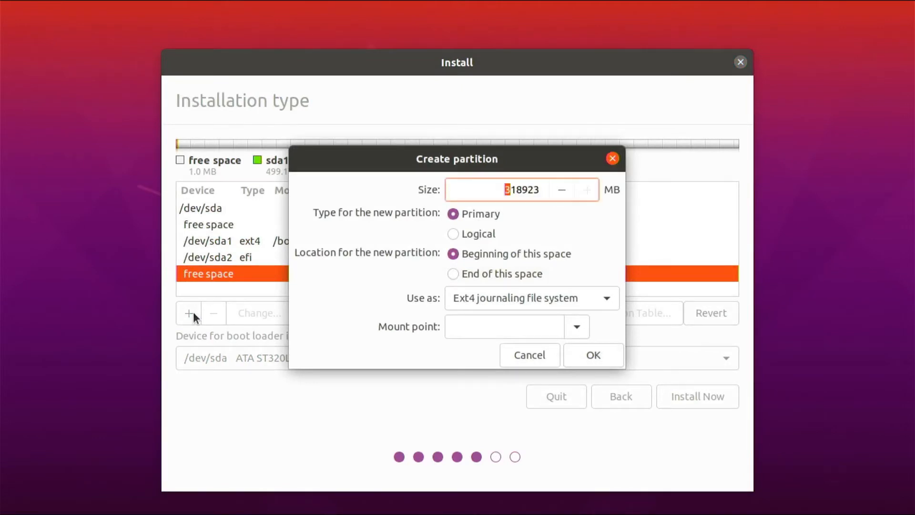
click(504, 327)
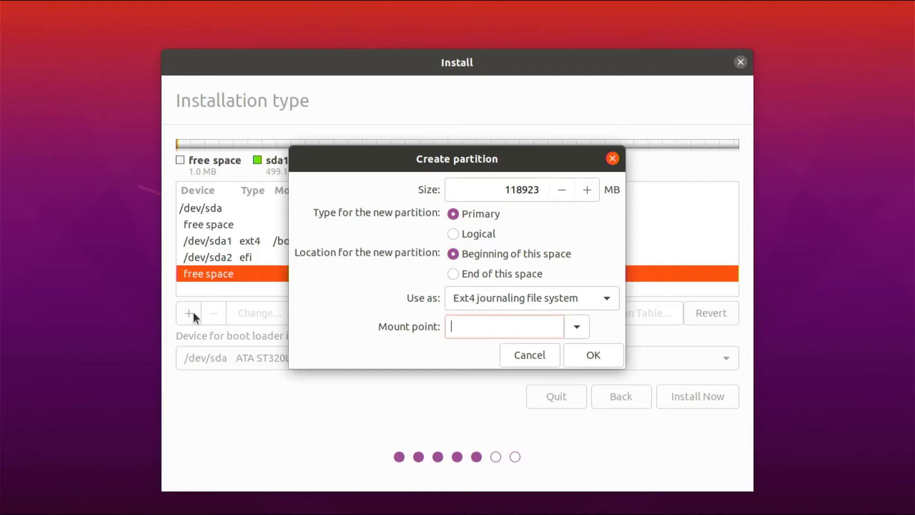
text(/)
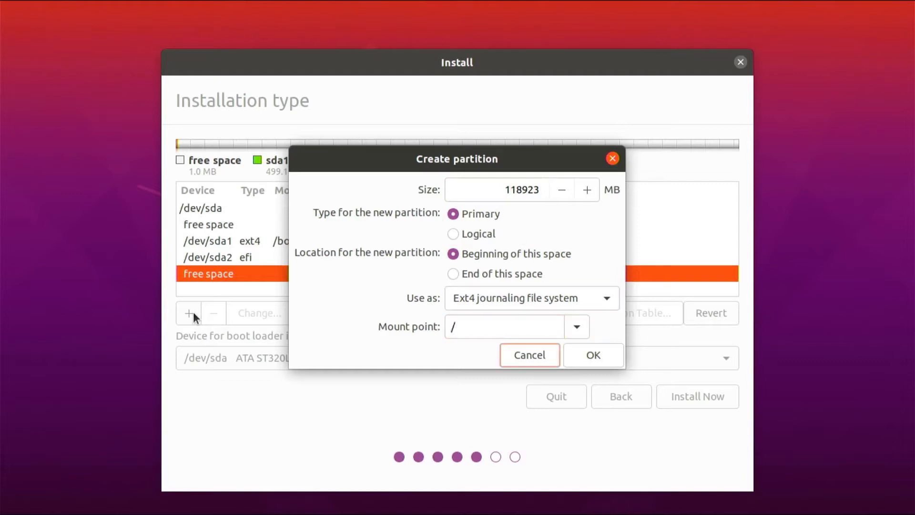
click(594, 356)
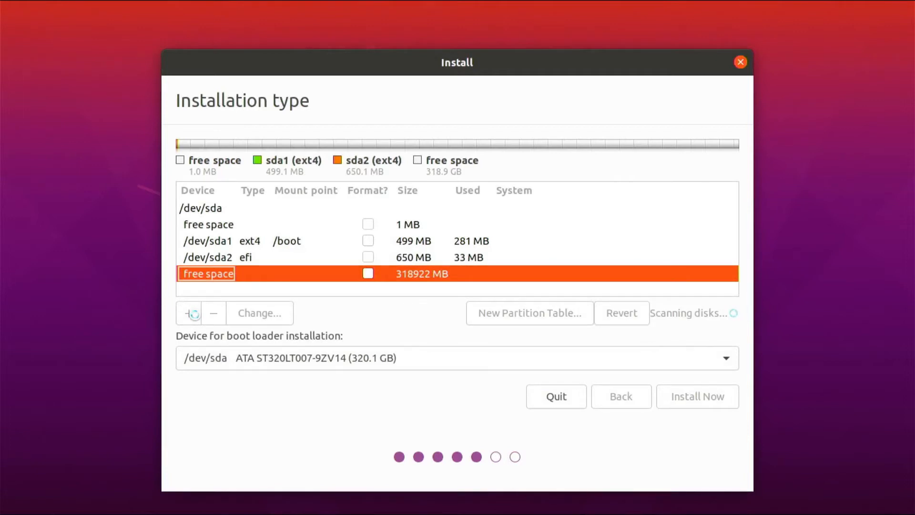
Turn the remaining 200 GB free space into an ext4 partition mounted at /opt
click(189, 313)
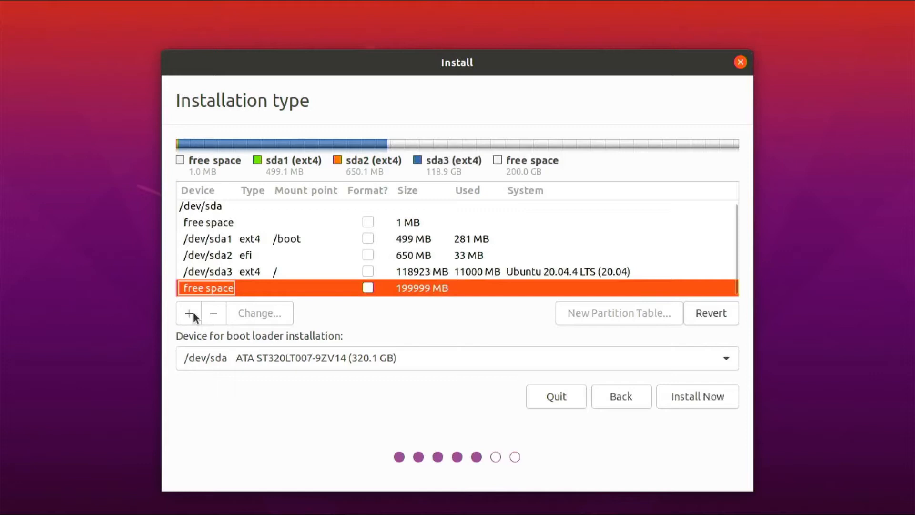
click(188, 313)
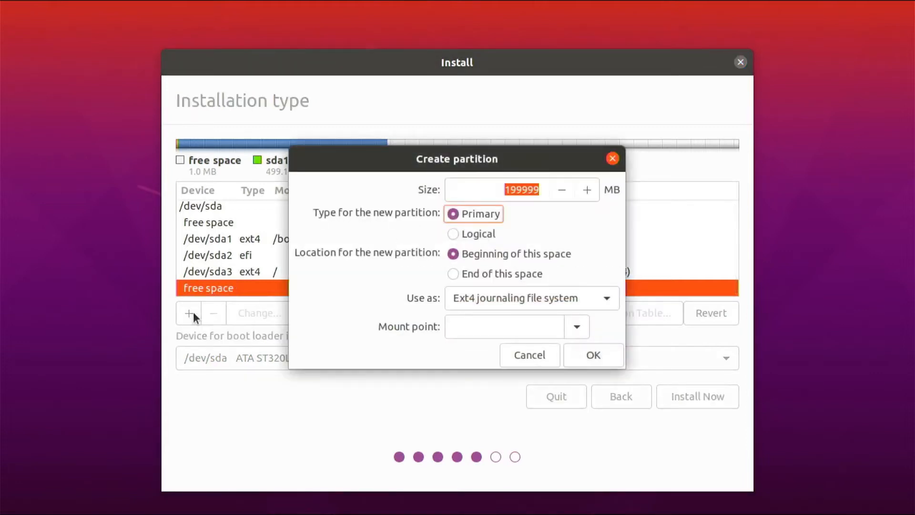
click(504, 327)
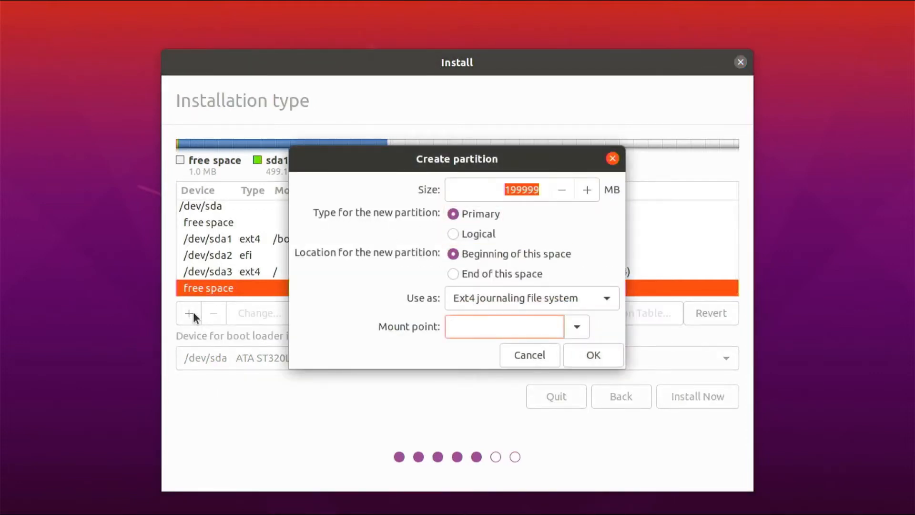
text(/opt)
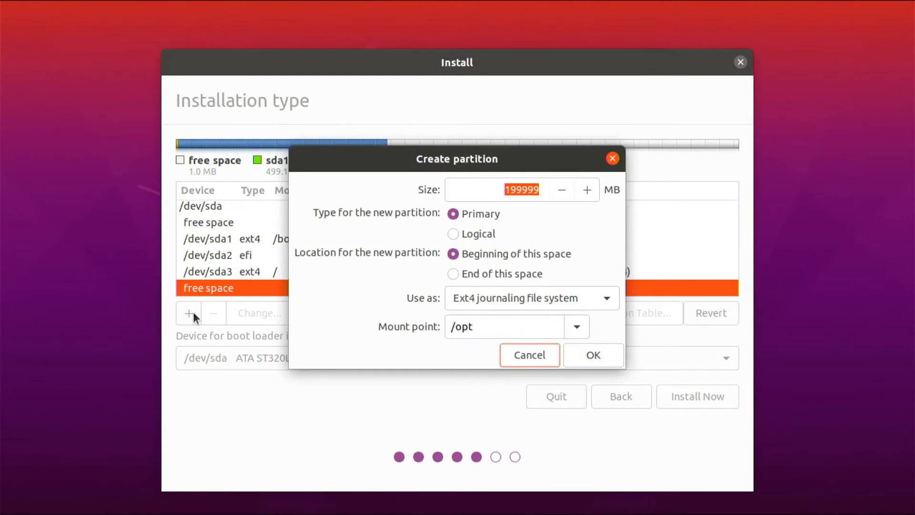
click(593, 355)
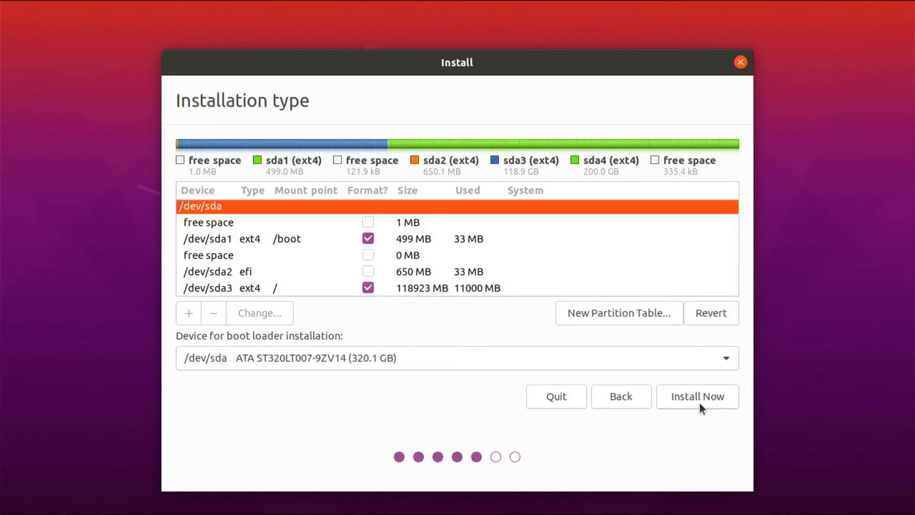
Write the partition changes to disk and accept Amsterdam as the time zone
click(698, 396)
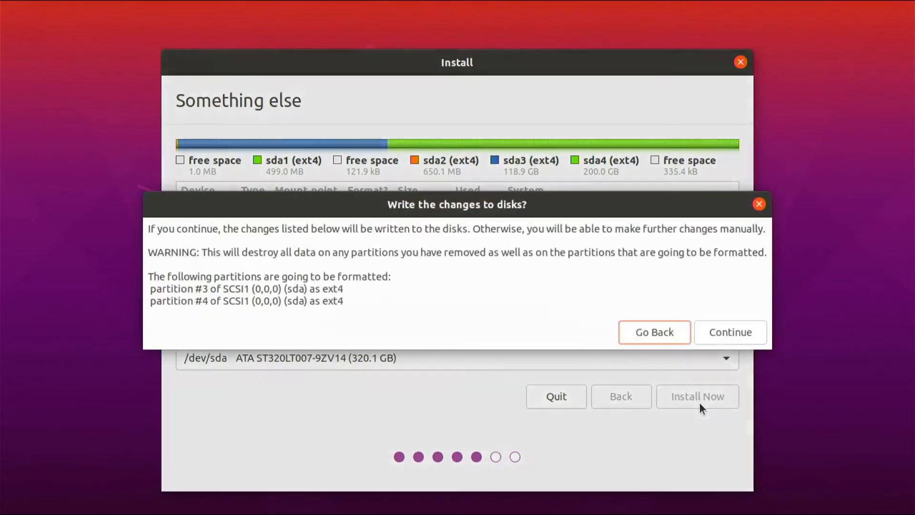
click(730, 332)
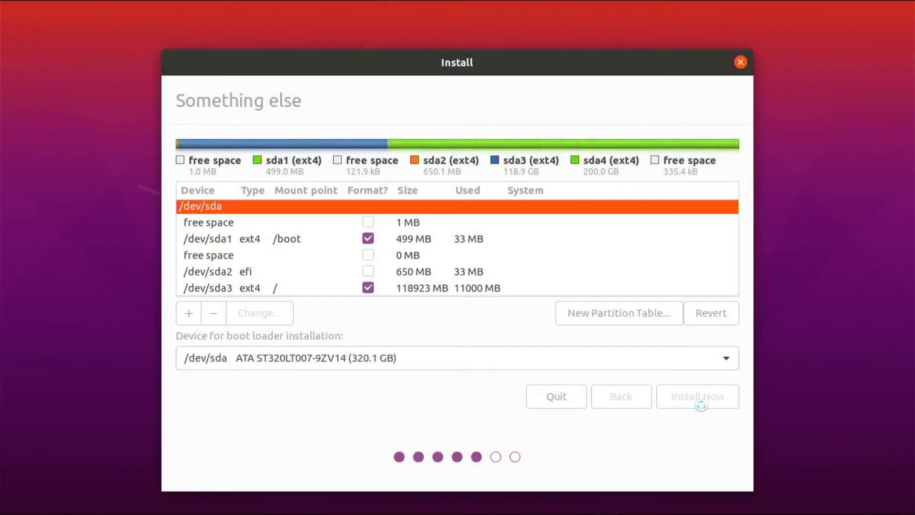
click(698, 397)
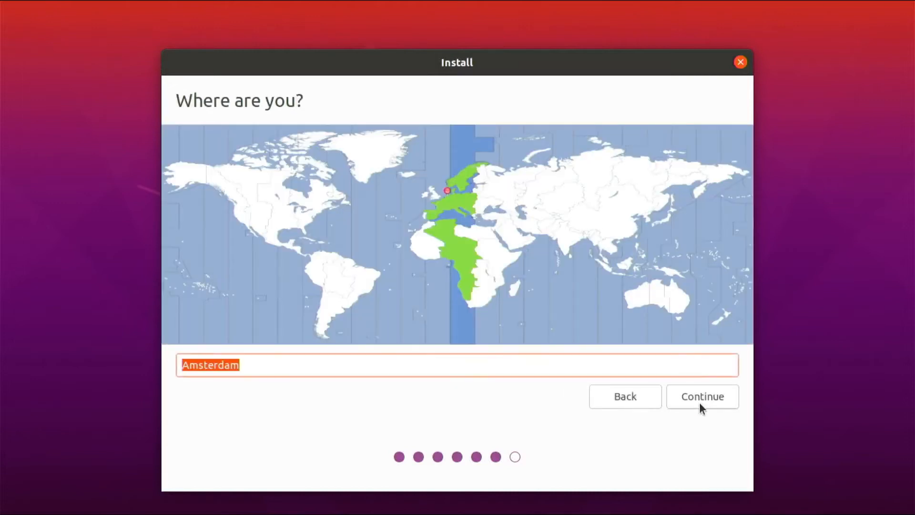
click(703, 396)
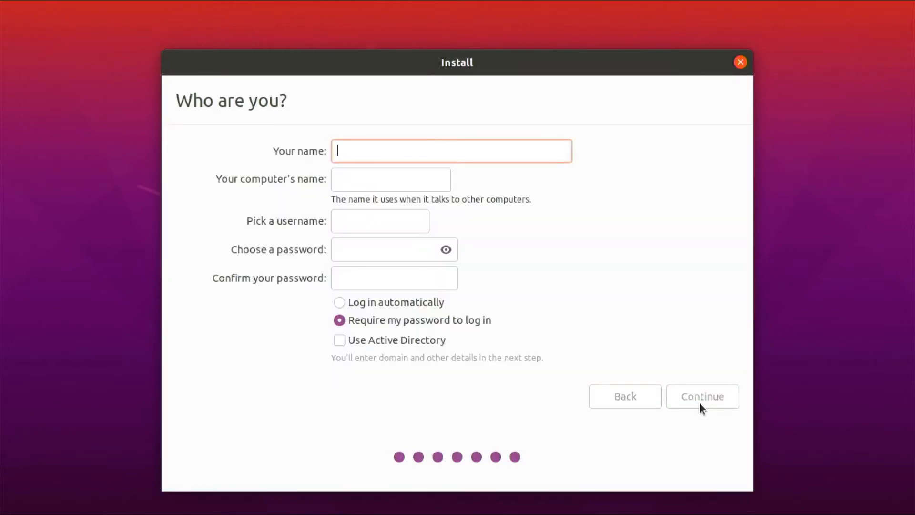
Create user 'demo' on computer 'demo-Latitude-E5430' with automatic login, install, and restart
text(demo)
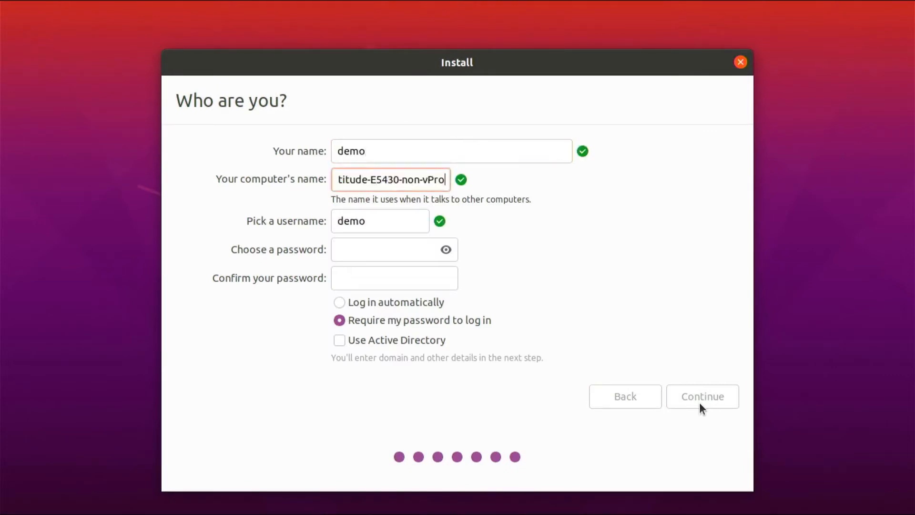
text(demo-Latitude-E5430)
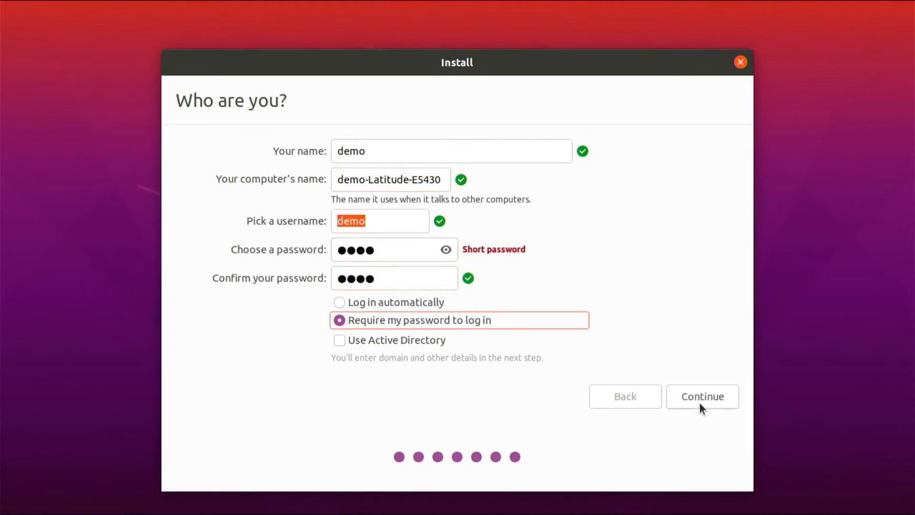
click(339, 303)
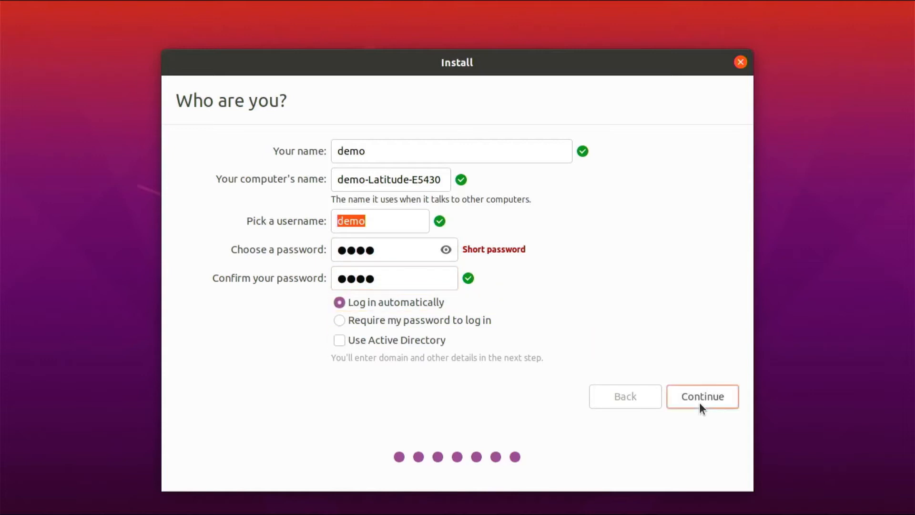
click(703, 396)
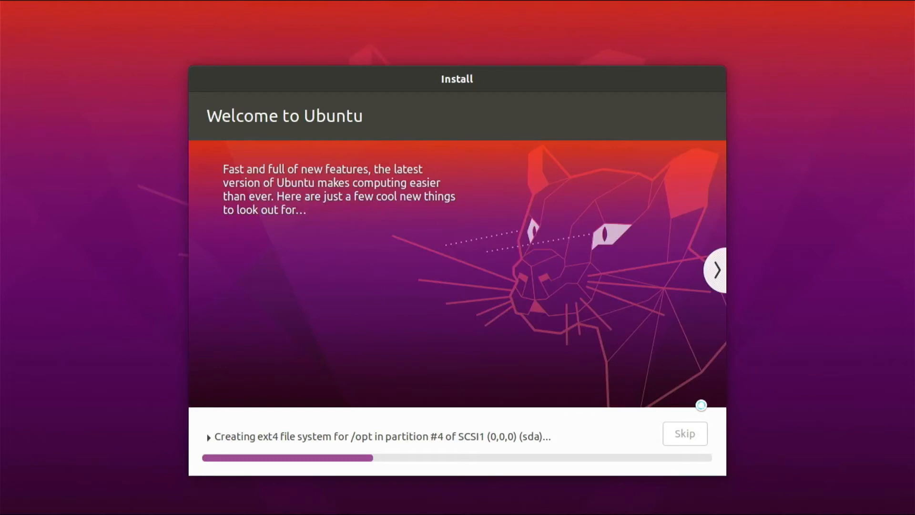
click(717, 270)
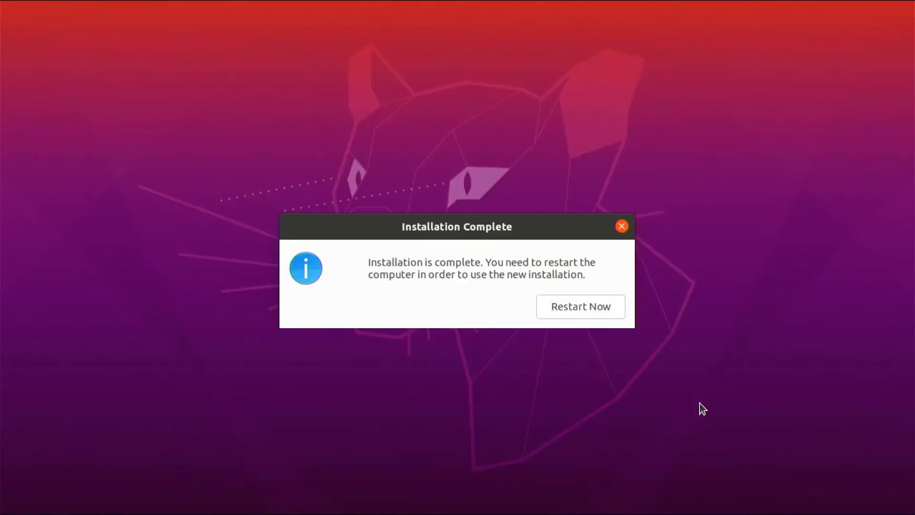
mouse_move(649, 308)
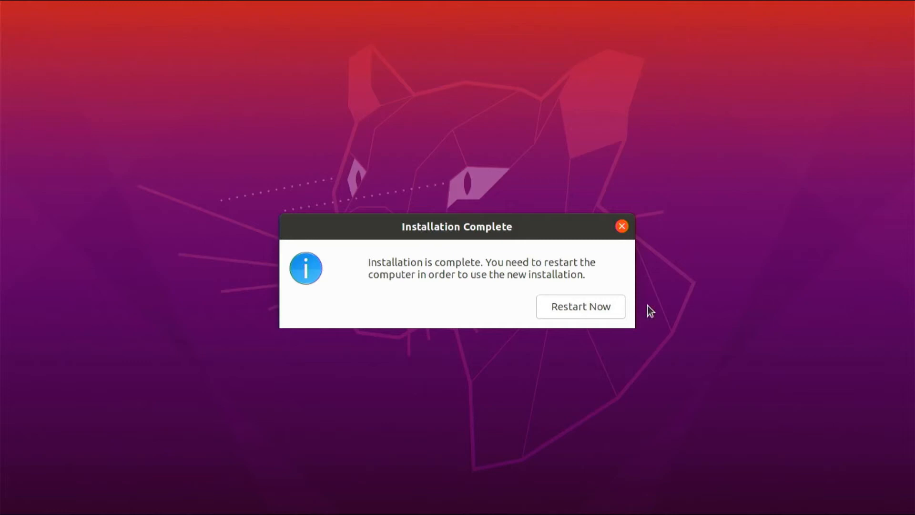
click(581, 307)
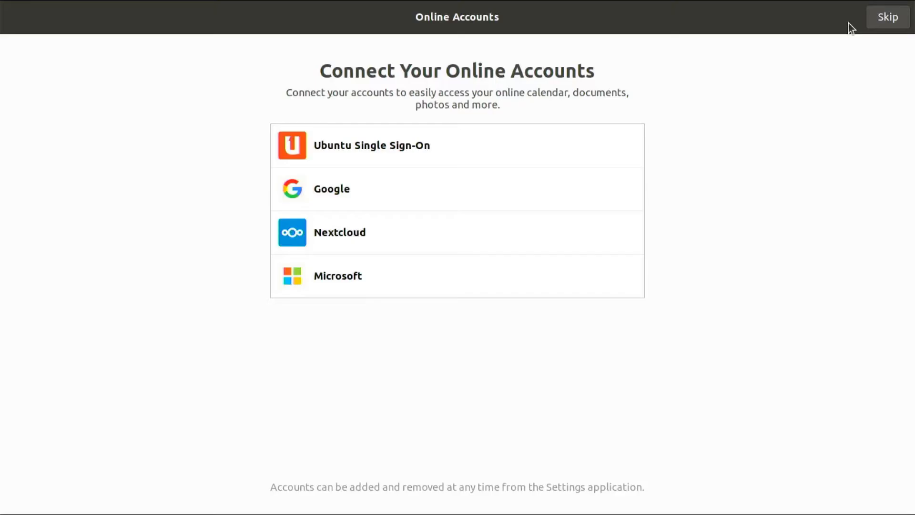
mouse_move(892, 16)
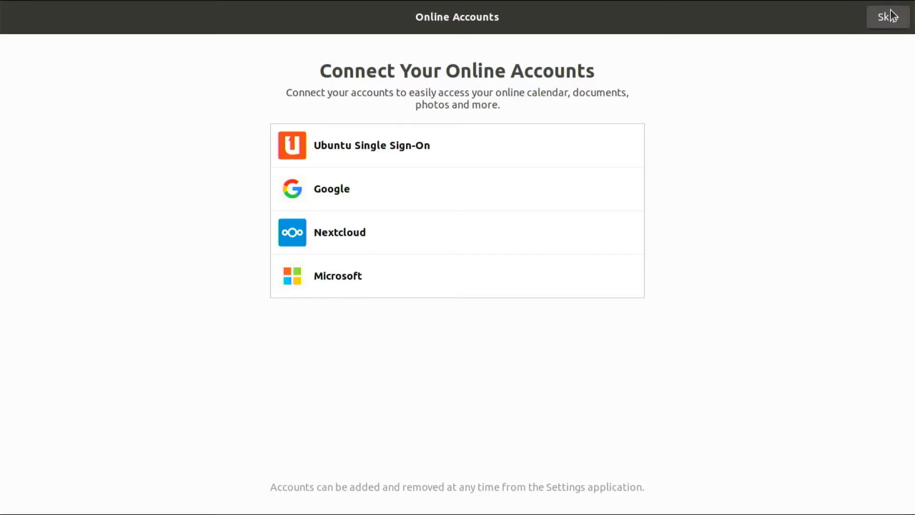
Skip Online Accounts and Livepatch, decline sending system info, and finish setup
click(886, 15)
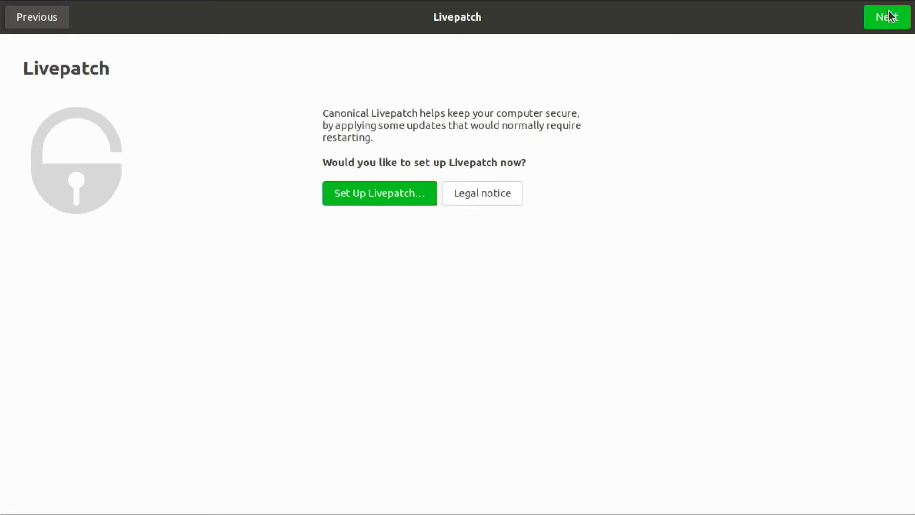
click(885, 16)
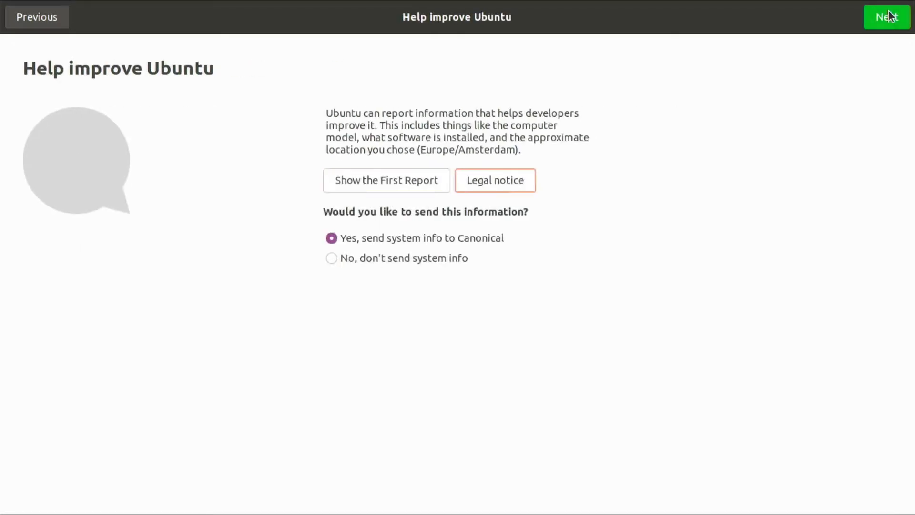
click(331, 258)
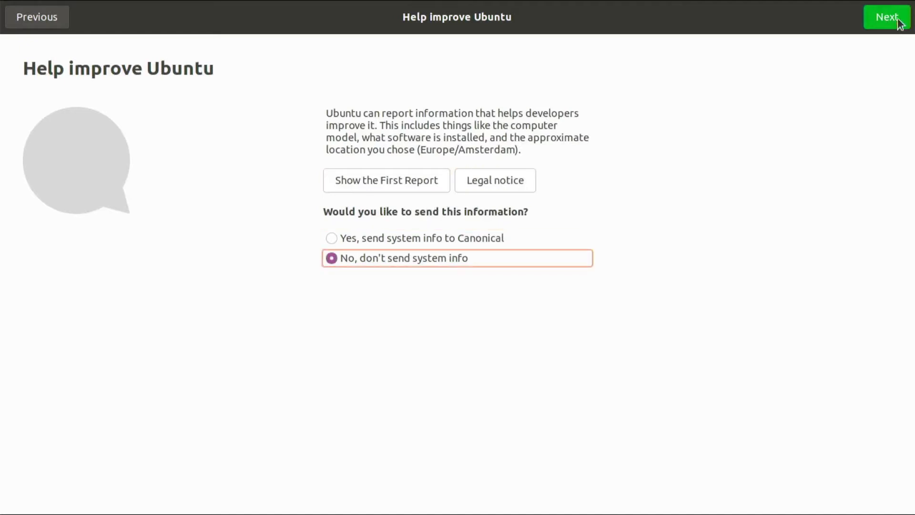
click(887, 15)
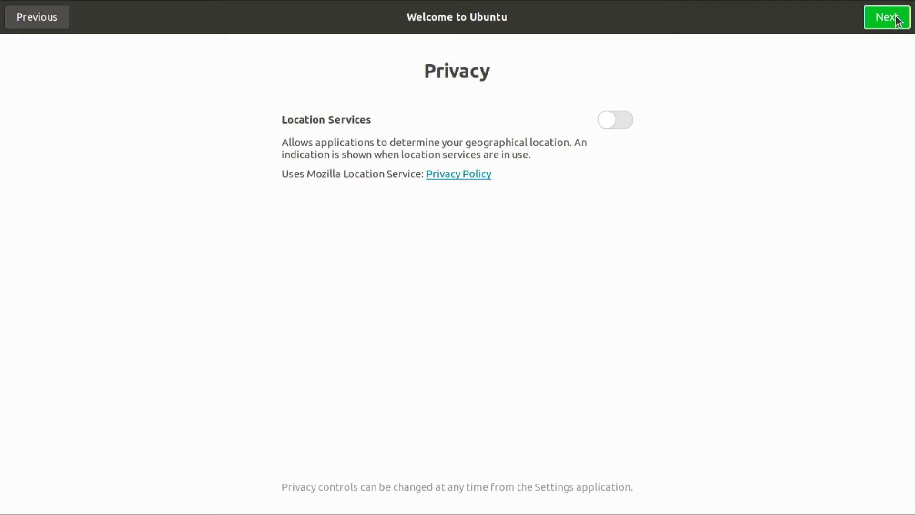
click(887, 17)
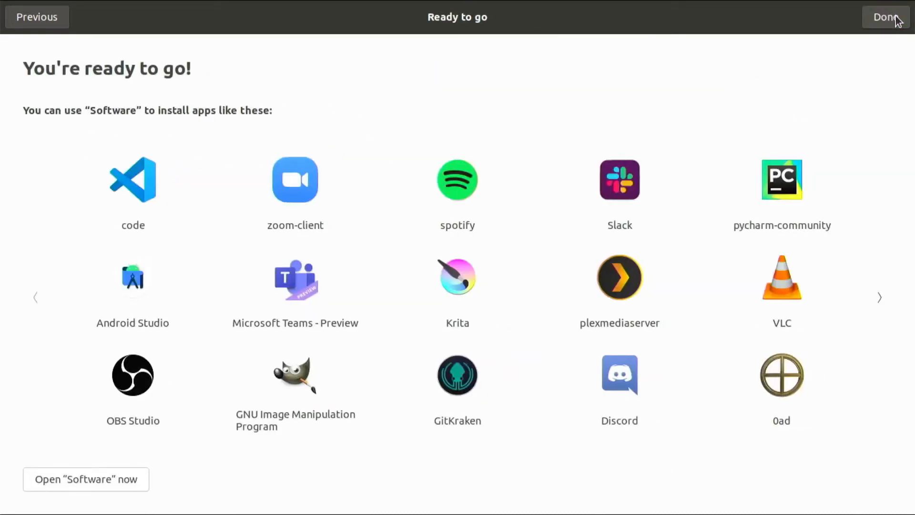
click(886, 18)
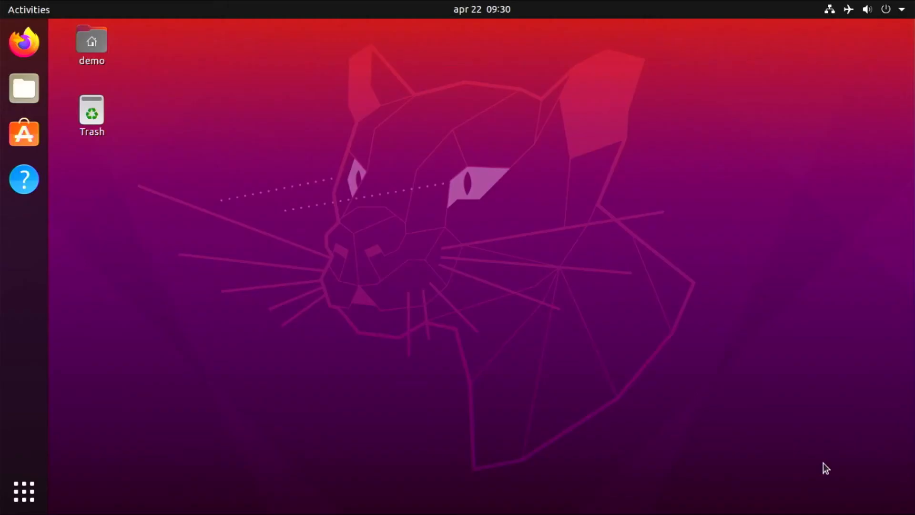
mouse_move(566, 204)
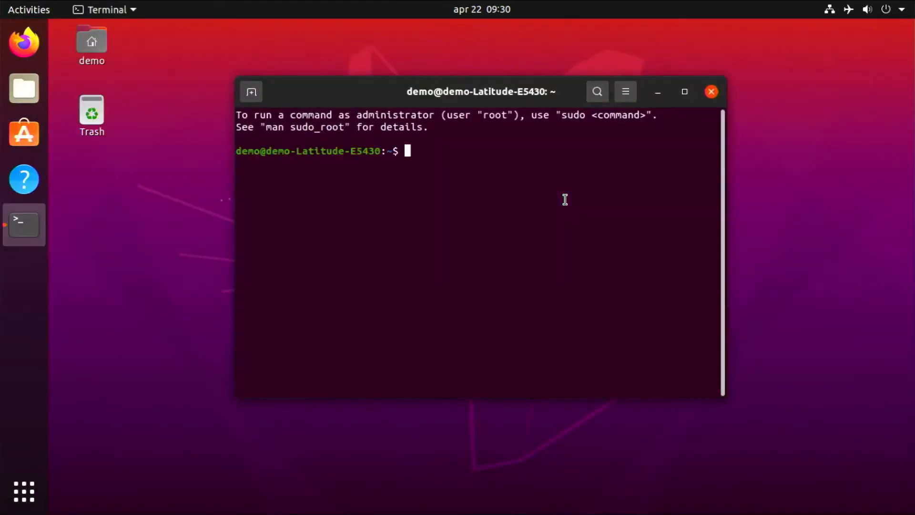
Maximize the terminal and run ls and df -mh to list folders and disk usage
click(684, 91)
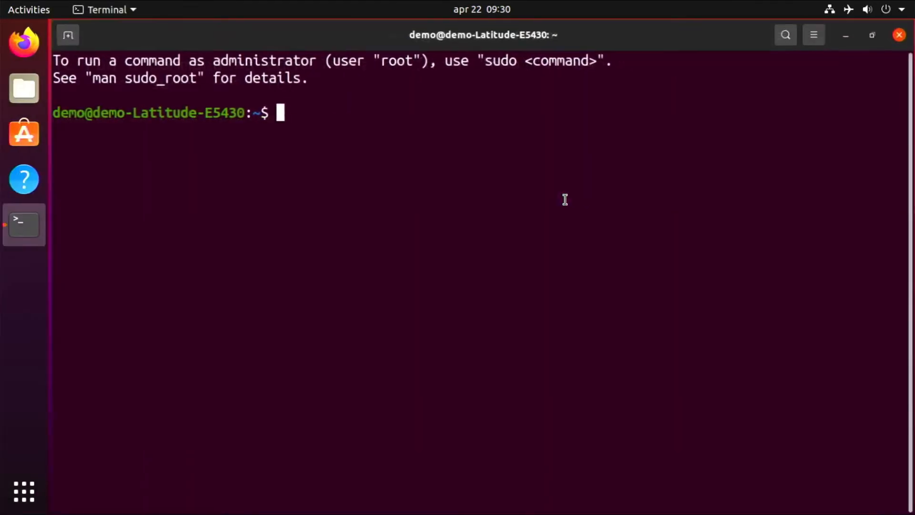
text(ls -ltr)
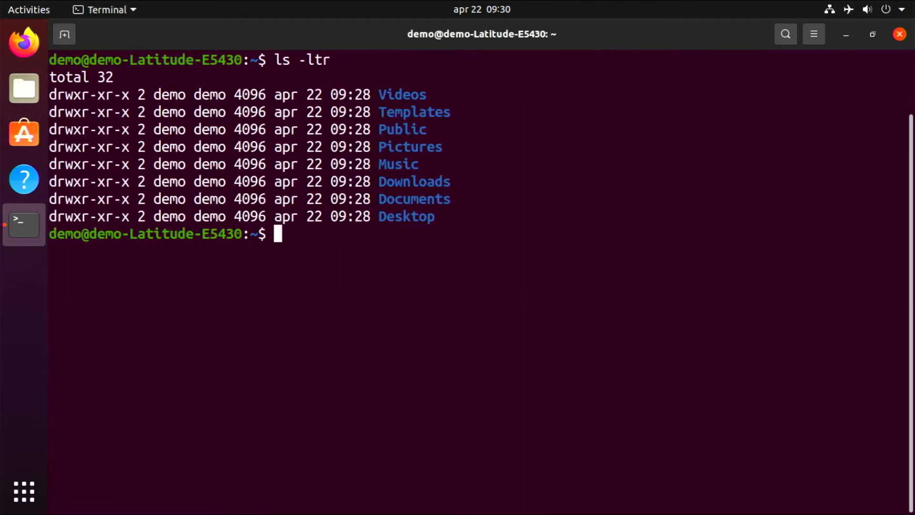
text(df -mh)
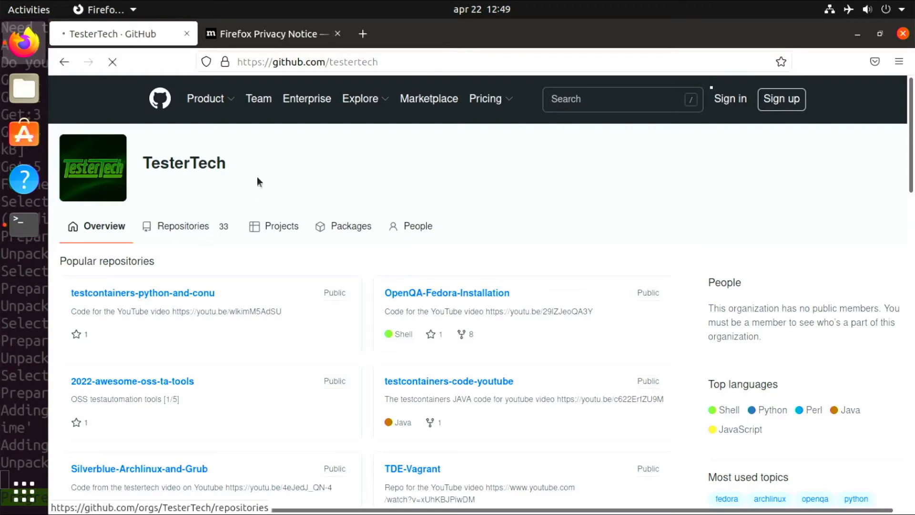
Open TesterTech's Arch-Bootstrap repo on the ubuntu branch and select its git clone command
click(183, 226)
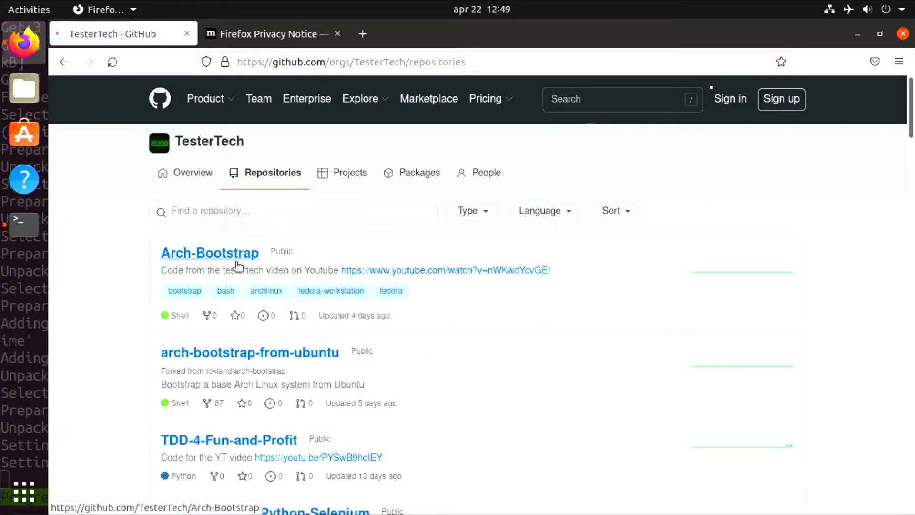
click(209, 253)
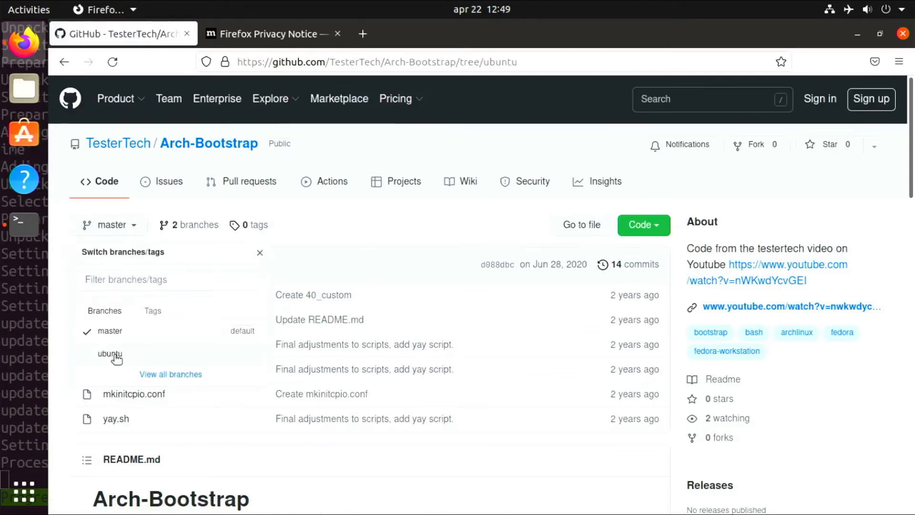
click(110, 354)
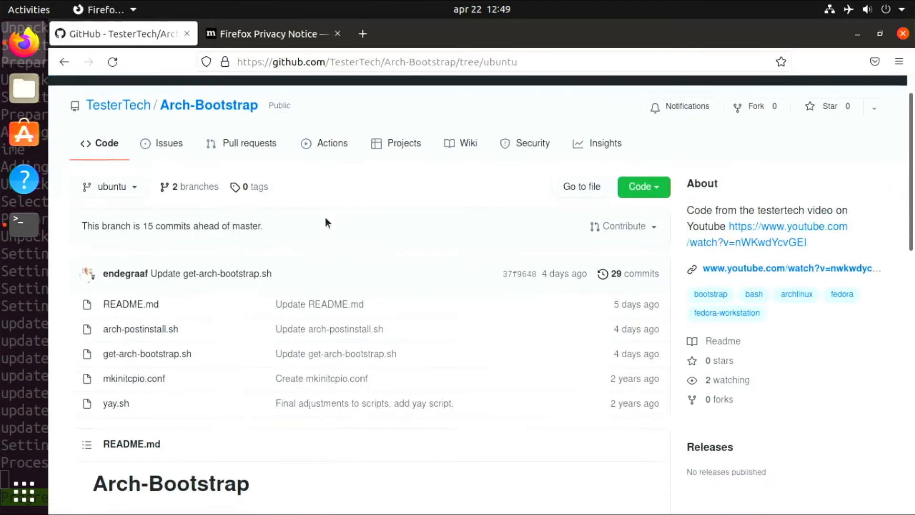
scroll(down, 3)
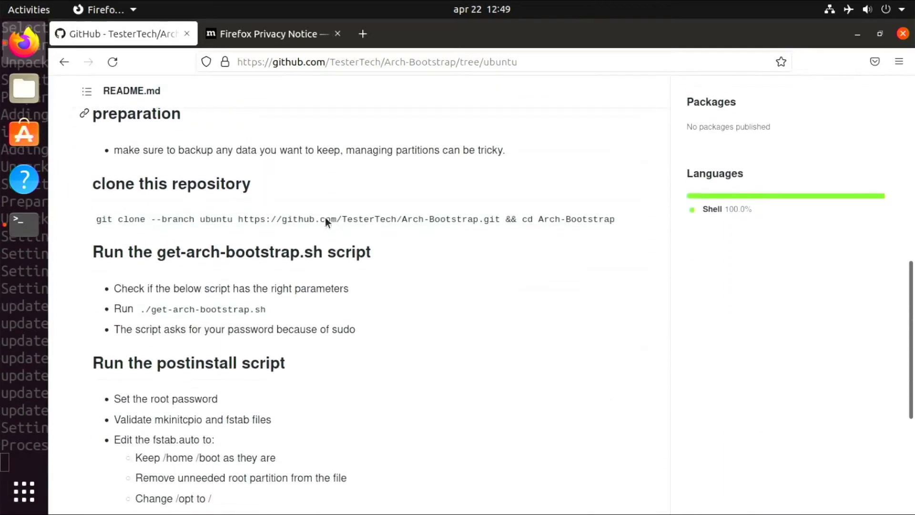
double_click(216, 217)
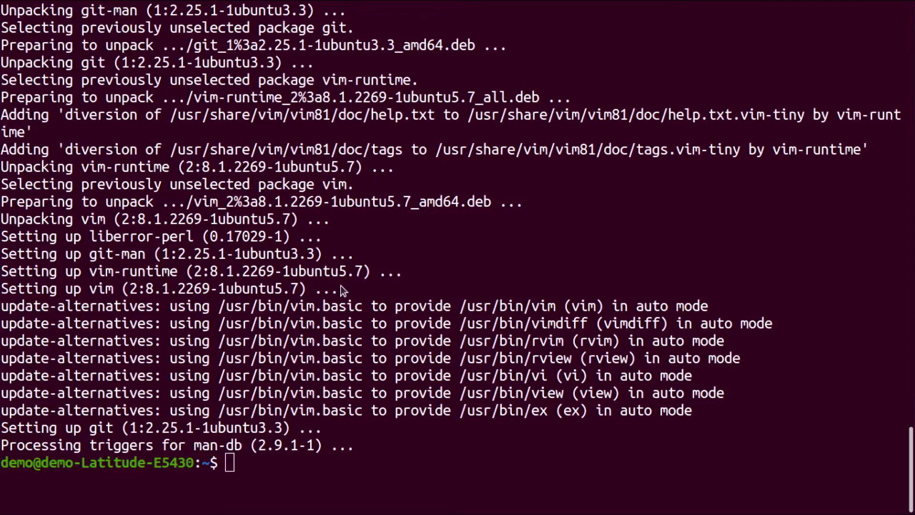
Create a git folder and clone the Arch-Bootstrap ubuntu branch into it
text(m)
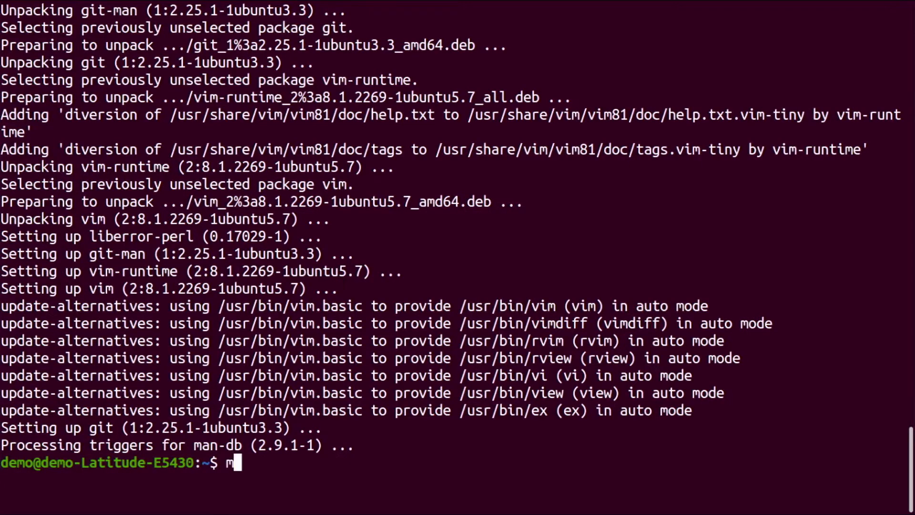
text(kdir git && cd)
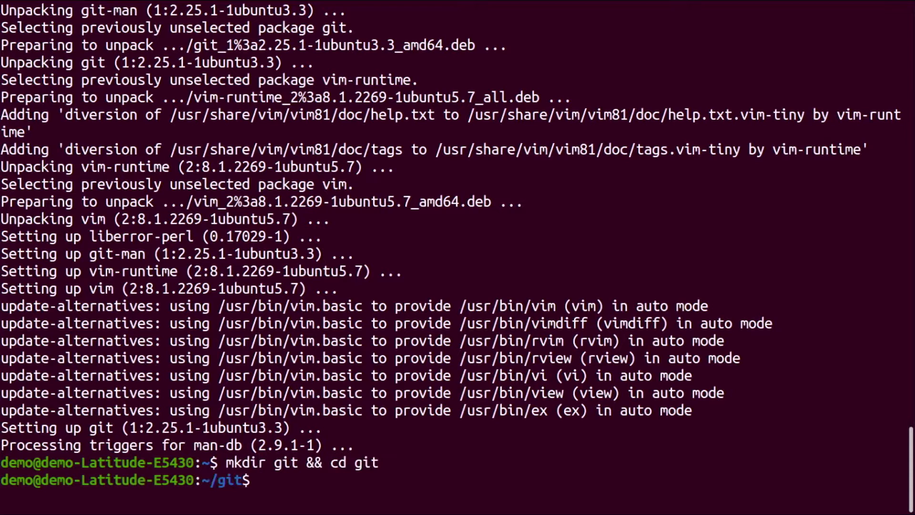
text(git clone --branch ubuntu https://github.com/TesterTech/Arch-Bootstrap.git && cd Arch-Bootstrap)
text(ll)
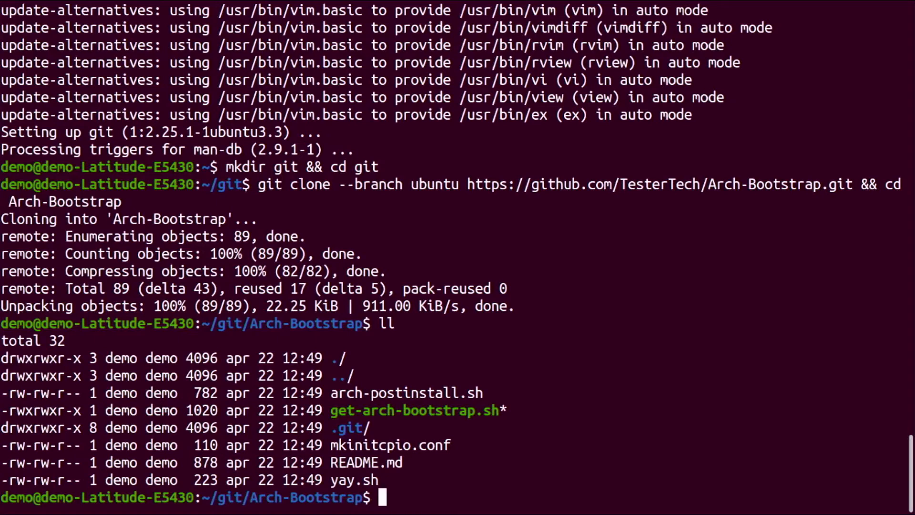
Inspect get-arch-bootstrap.sh's PARTITION setting in vim and exit with :x
text(vim ./ge)
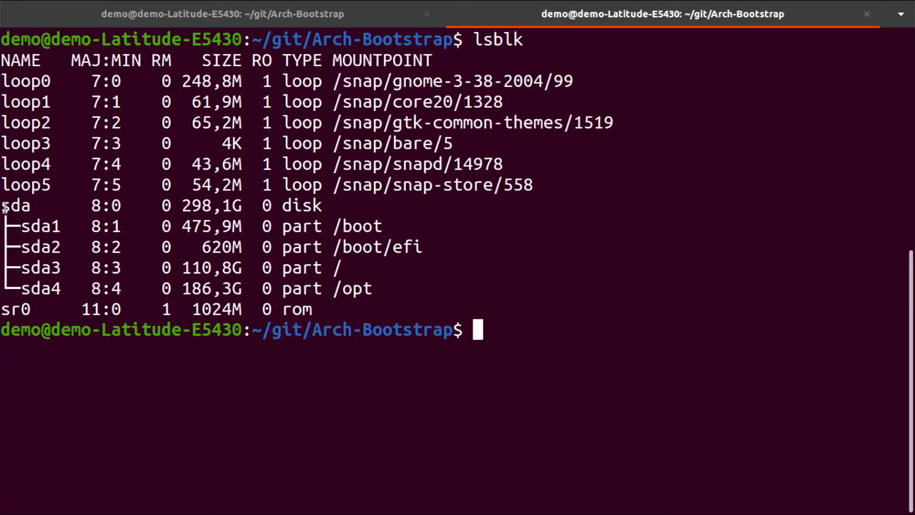
drag(6, 205, 438, 289)
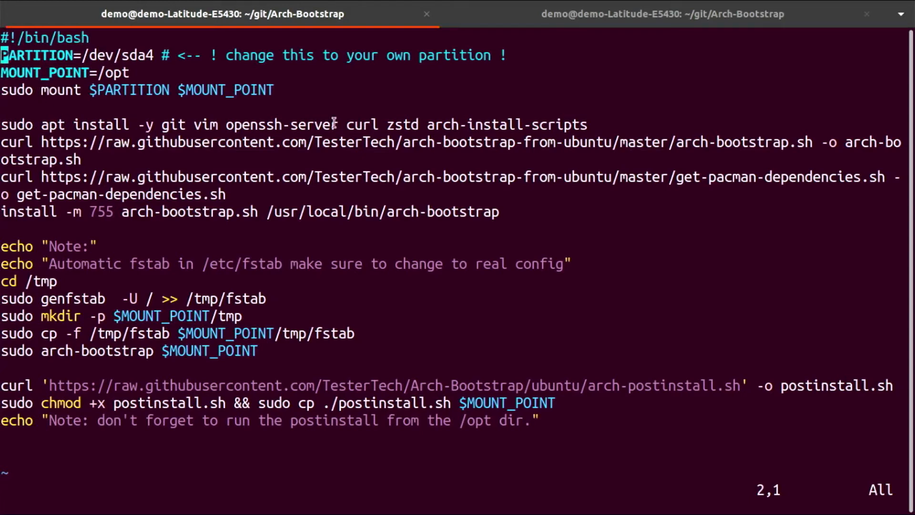
mouse_move(500, 88)
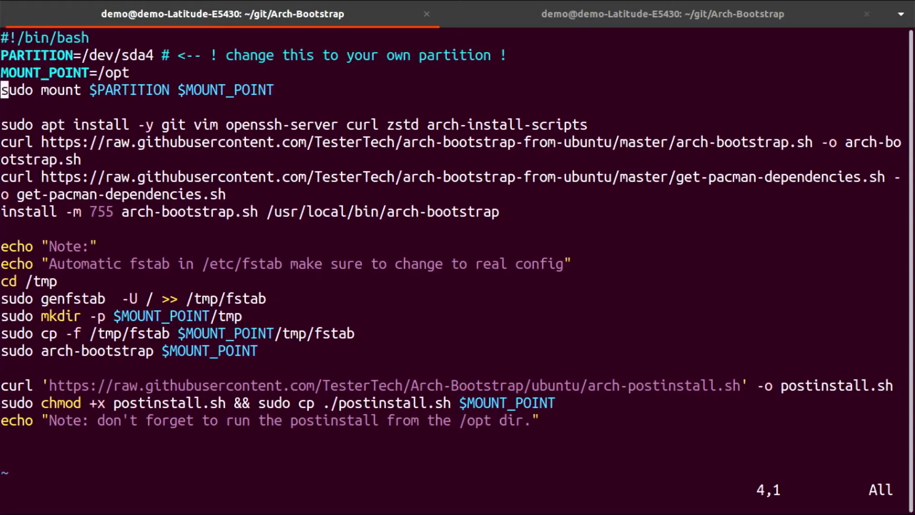
text(:x)
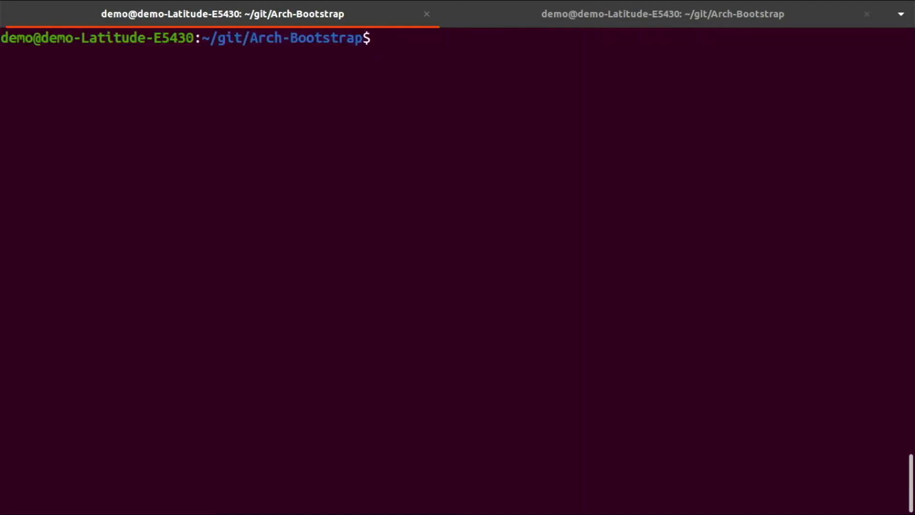
Run sudo ./get-arch-bootstrap.sh and let it complete the Arch bootstrap
text(sudo ./get-arch-bootstrap.sh)
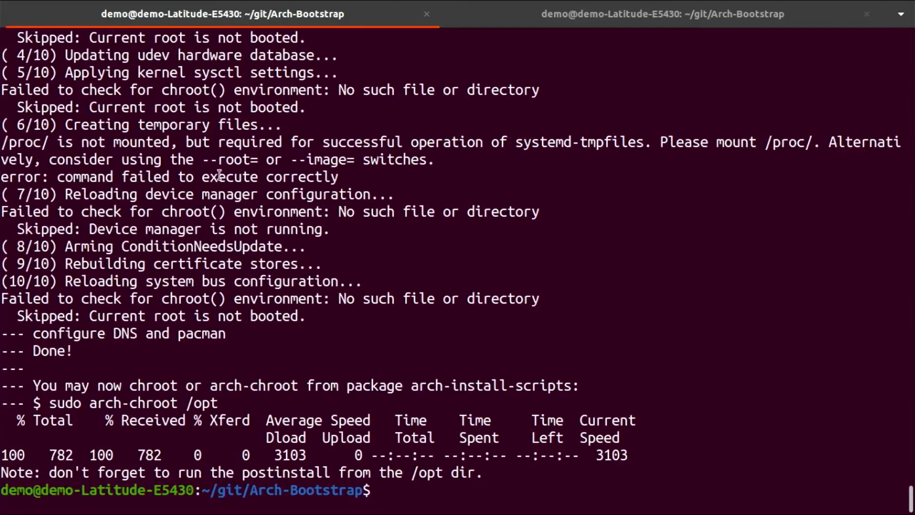
mouse_move(294, 372)
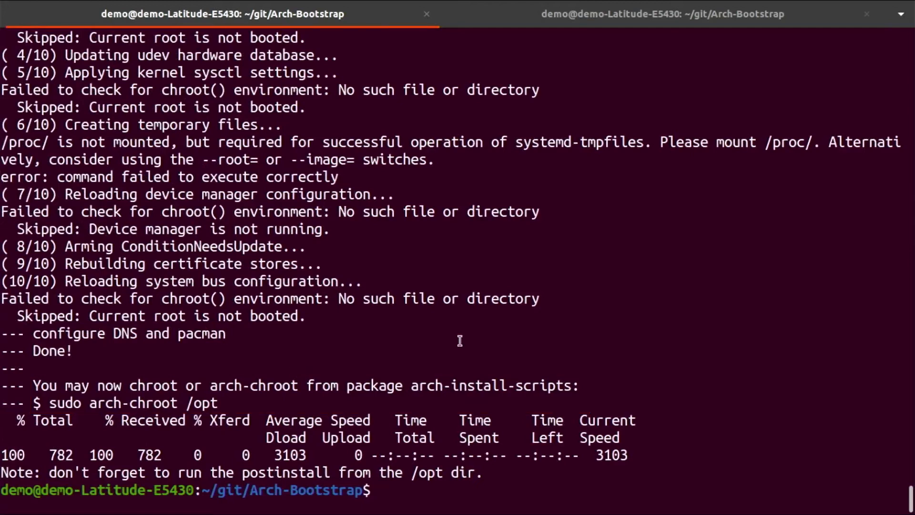
List /opt/tmp and open its fstab in vim with sudo
text(ll)
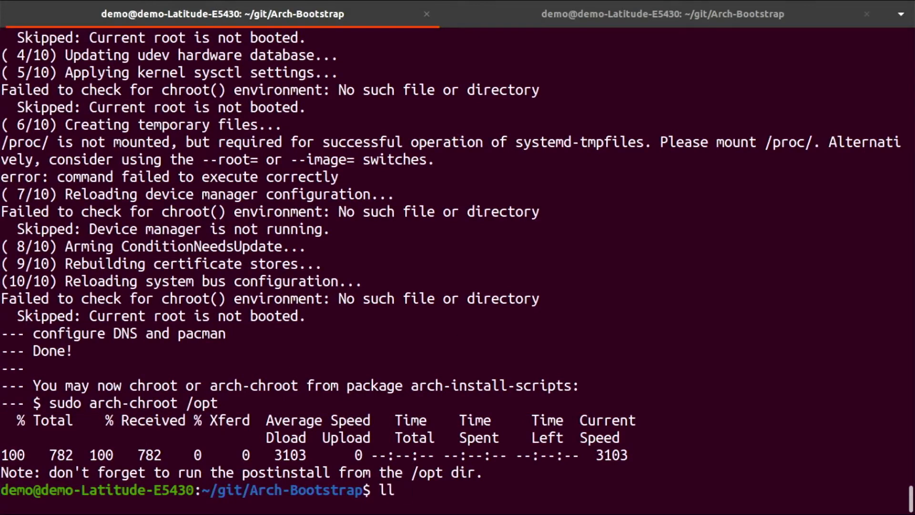
text(/opt/tmp/)
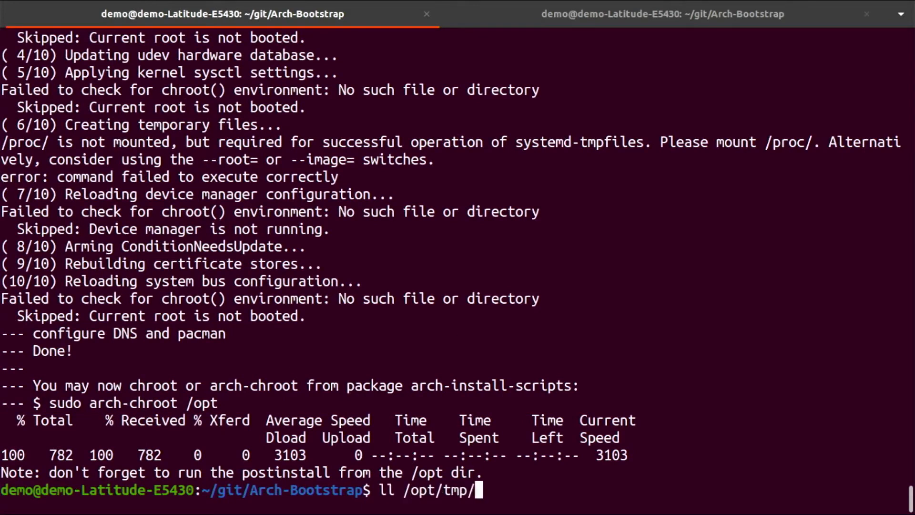
text(fstab)
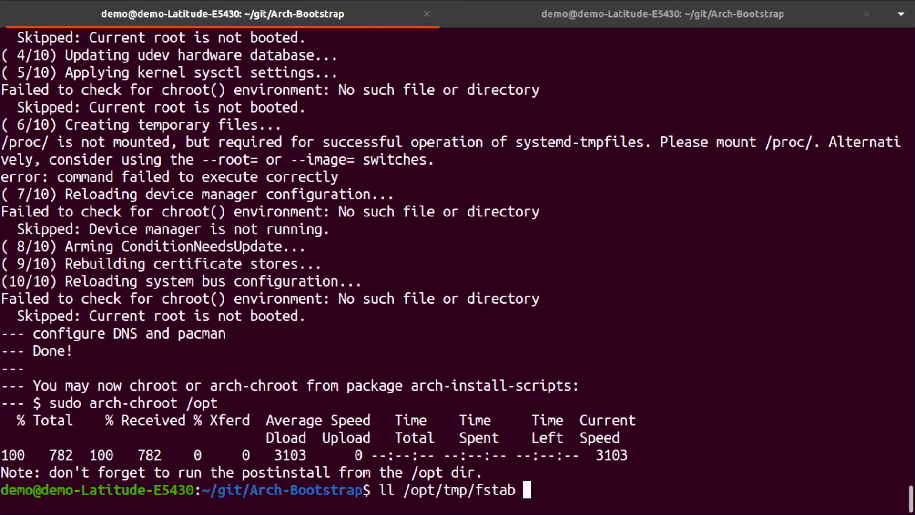
key(BackSpace)
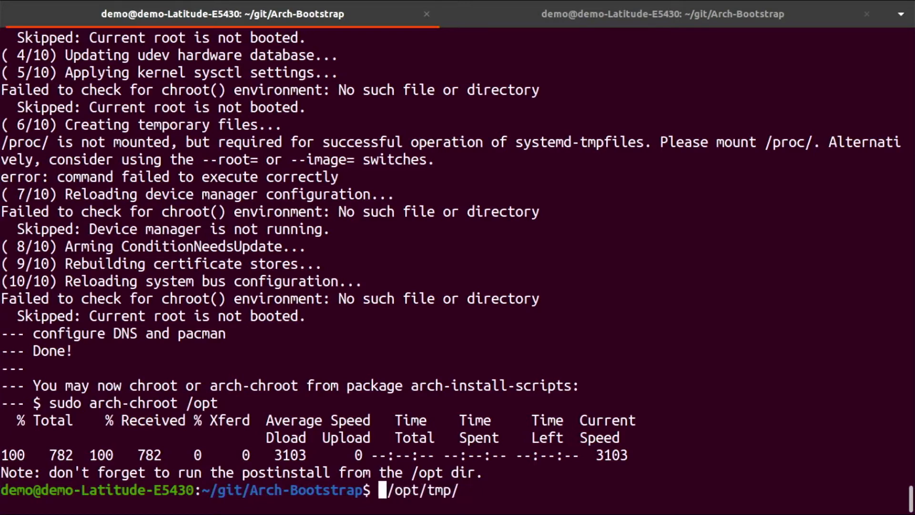
text(sudo v)
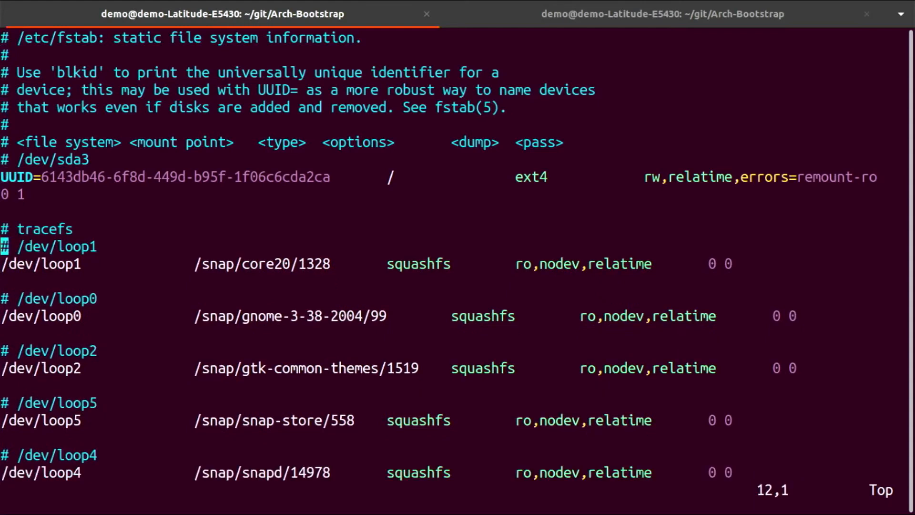
Delete the snap loop entries and replace UUIDs with /dev/sda device names
key(d)
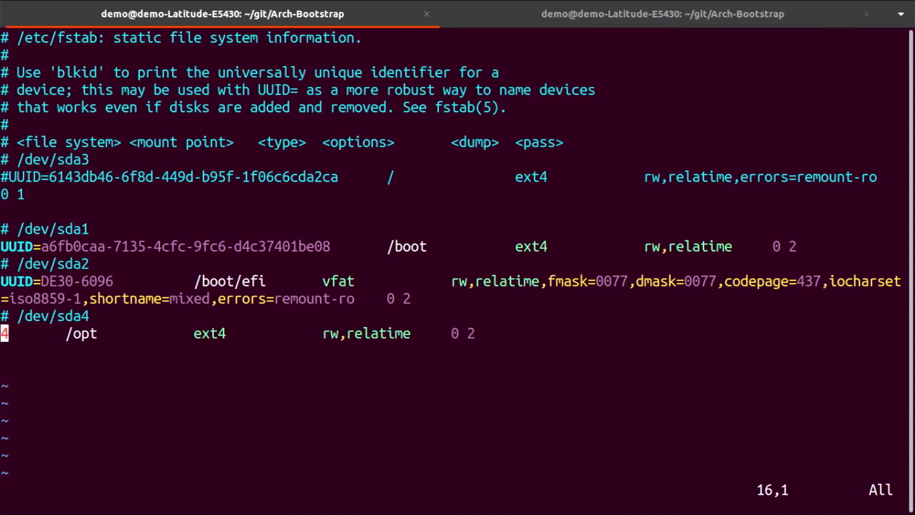
text(/d)
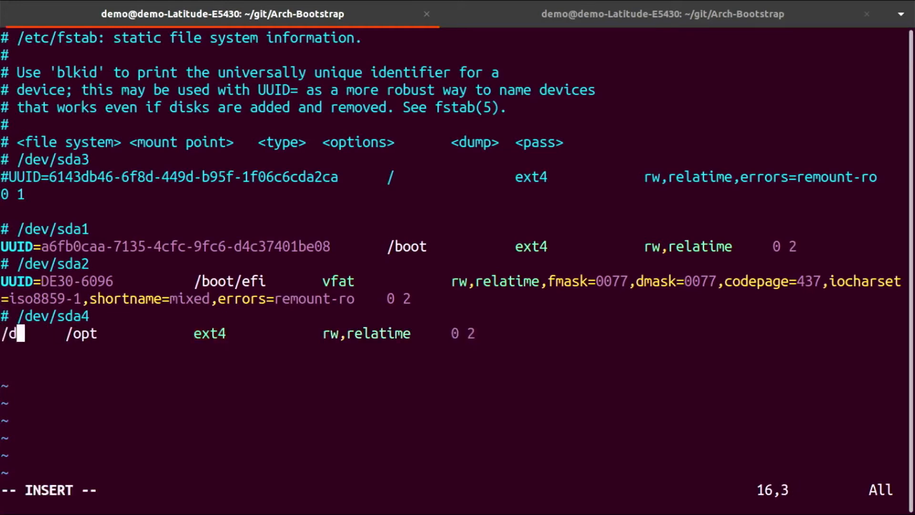
text(ev/sda4)
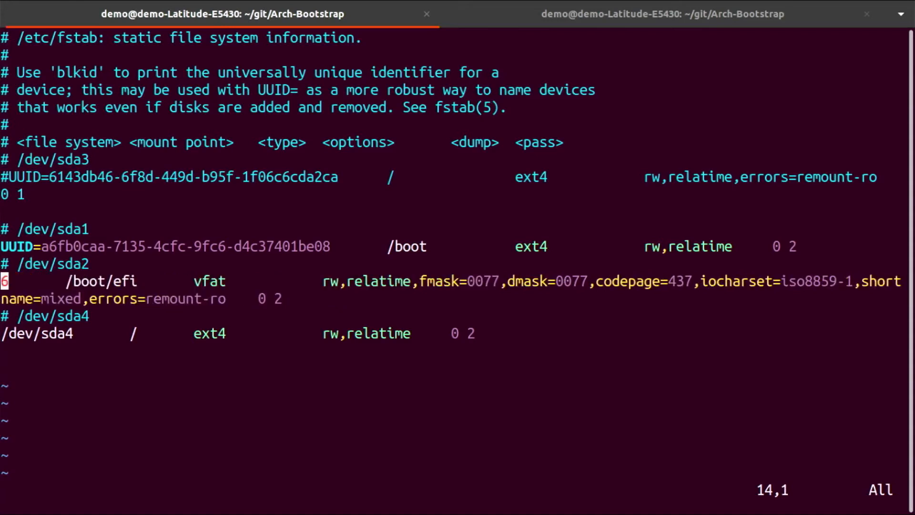
text(/)
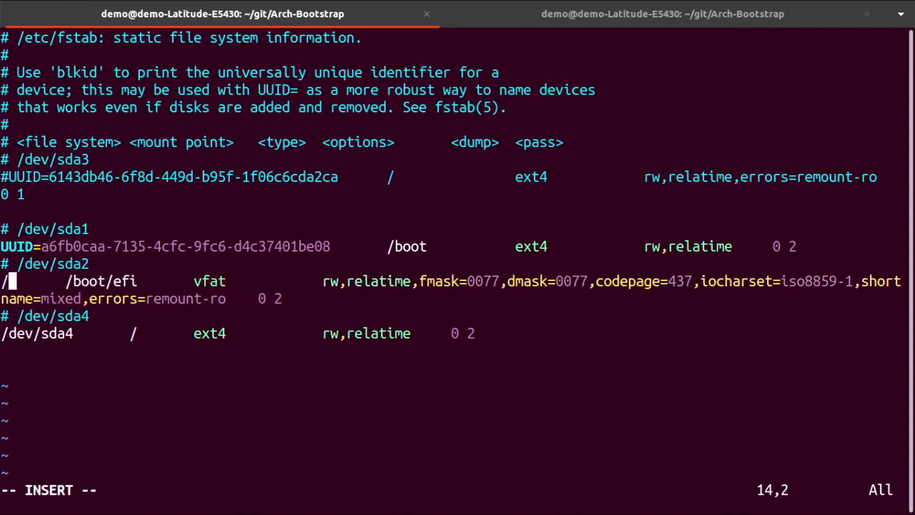
text(dev/sda2)
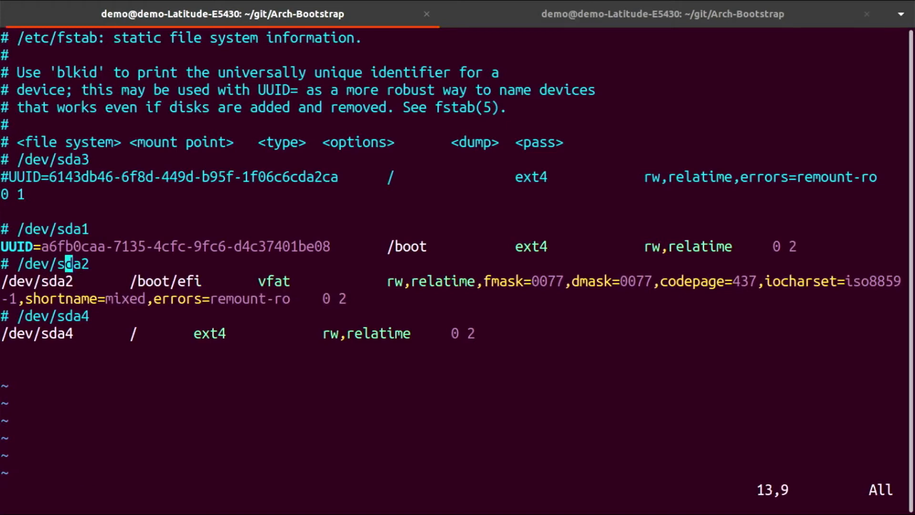
key(Up)
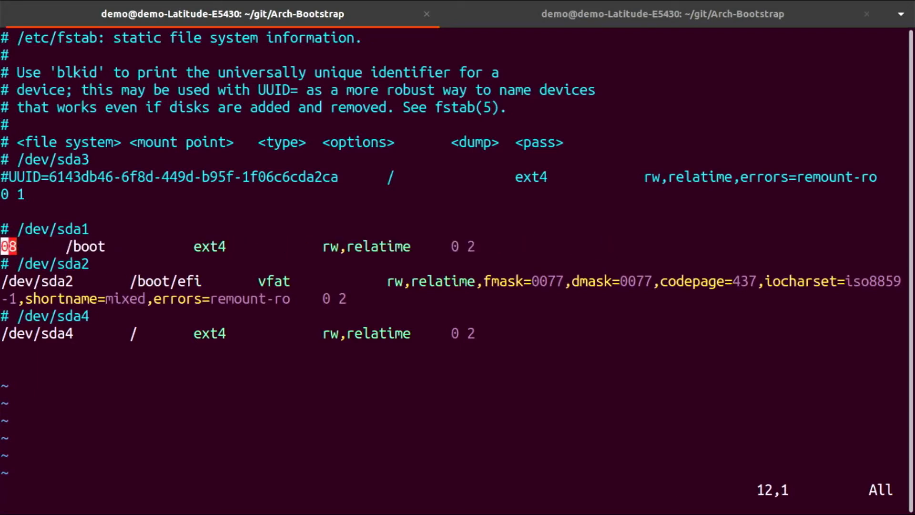
text(/dev/sda1)
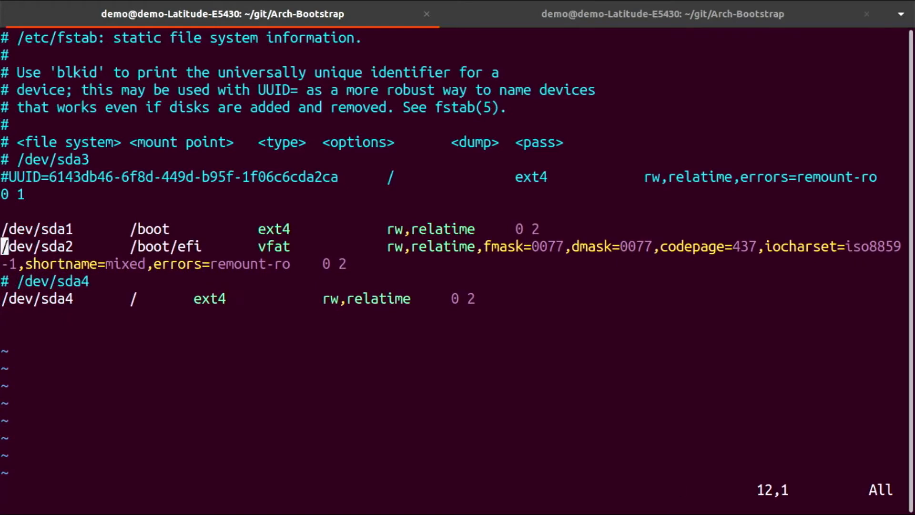
key(d)
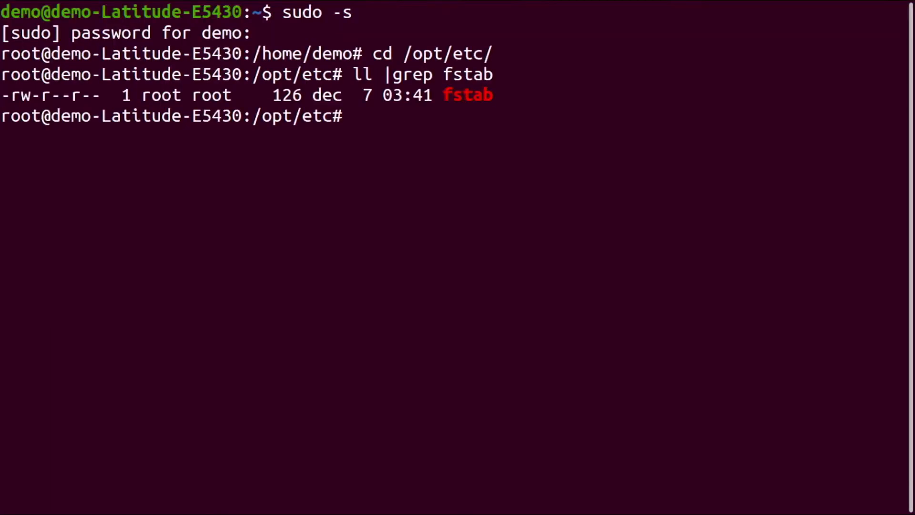
Paste the edited /dev/sda4 root entries into /opt/etc/fstab in vim and save with :x
text(vim f)
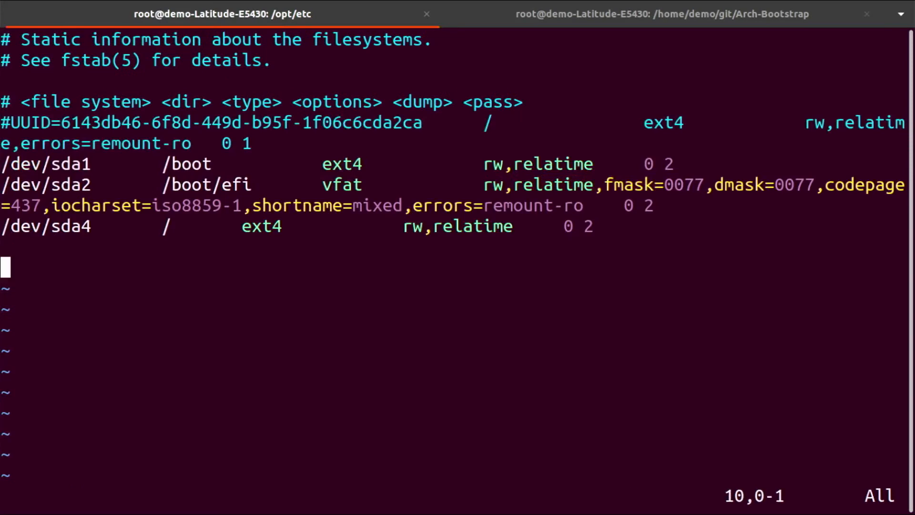
text(:x)
text(sudo arch)
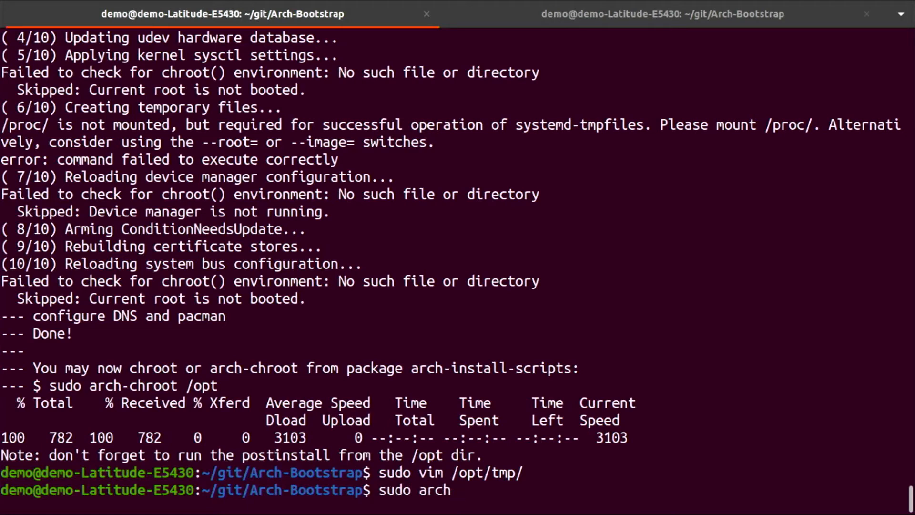
Arch-chroot into /opt, run ./postinstall.sh to completion, then return to the non-root shell tab
text(-chroot /opt/)
text(ll)
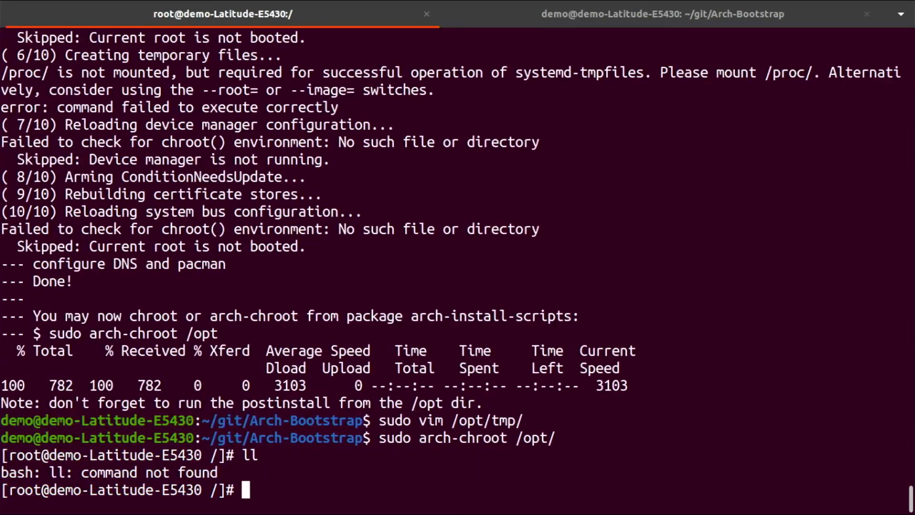
text(./p)
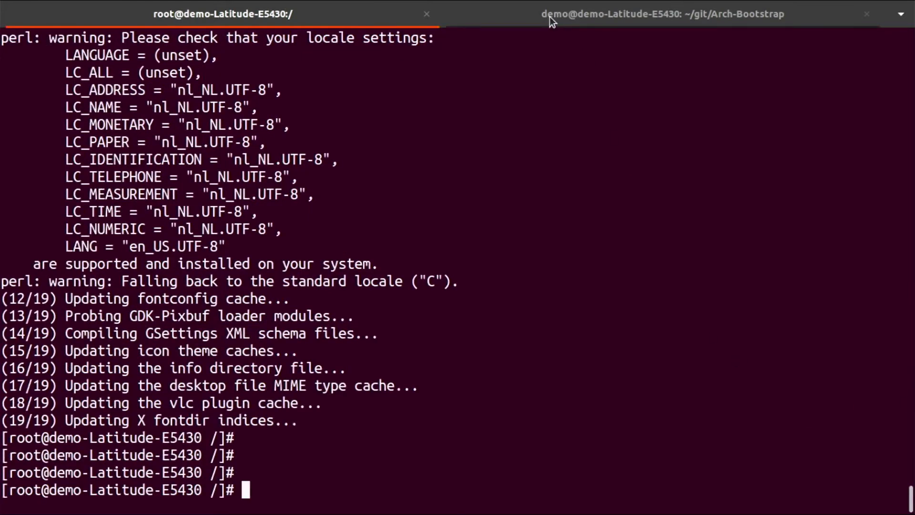
click(662, 13)
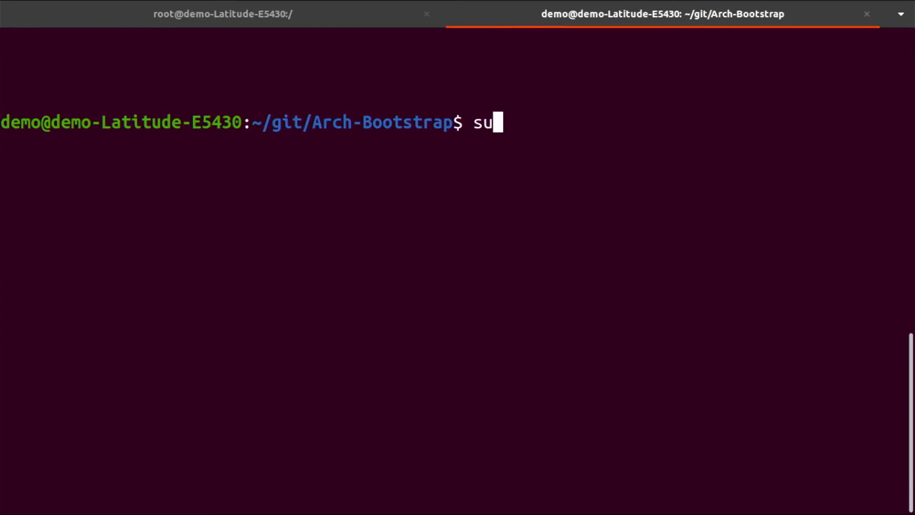
Run sudo grub-mkconfig -o /boot/grub/grub.cfg, confirm Arch Linux on /dev/sda4, and type reboot
text(do)
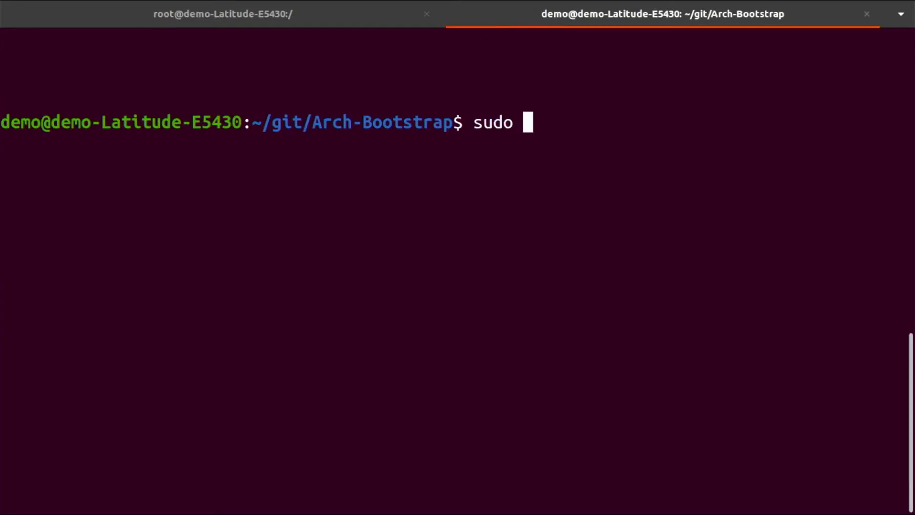
text(mkco)
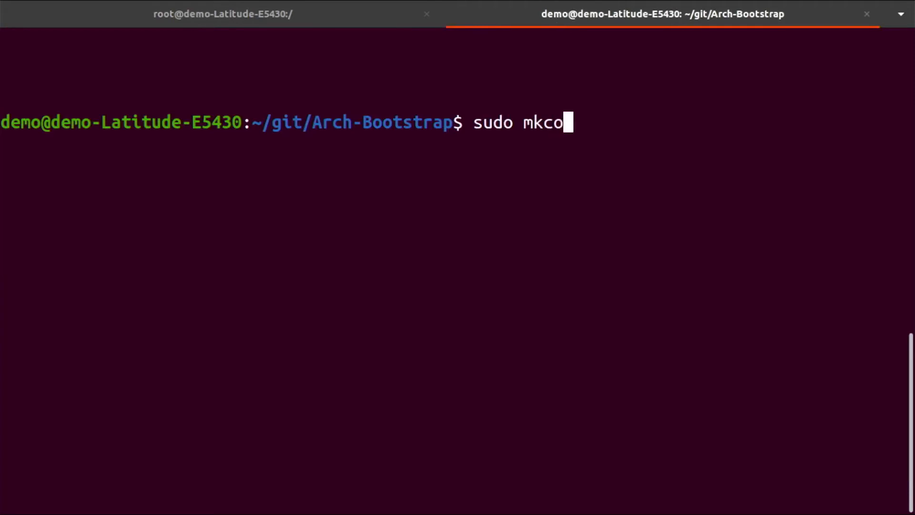
key(BackSpace)
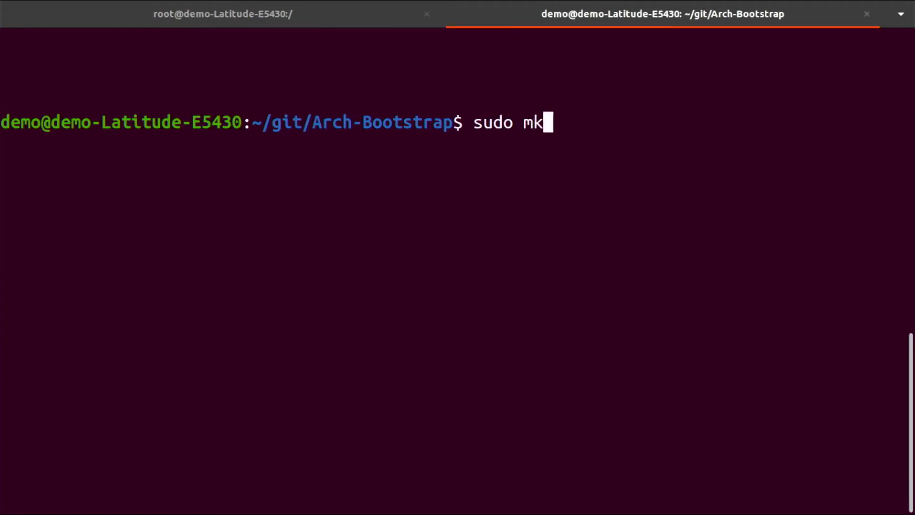
text(grub-)
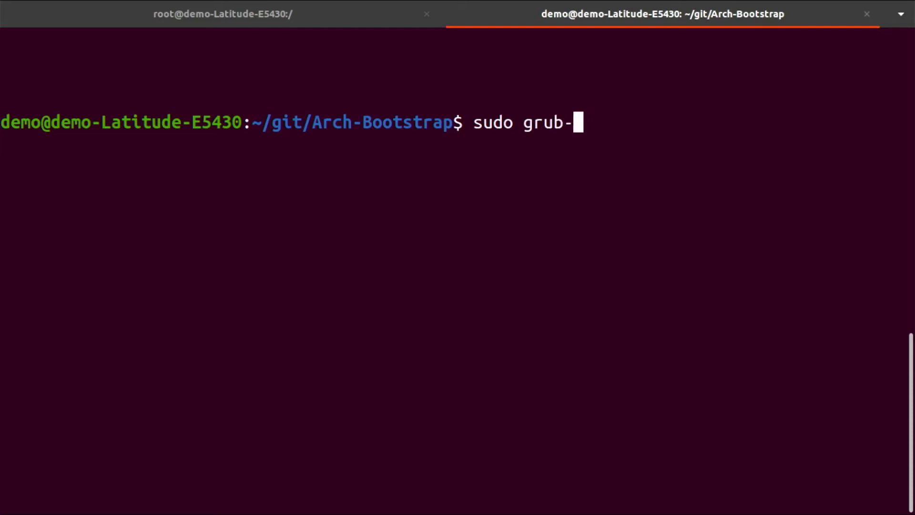
text(mkconfig)
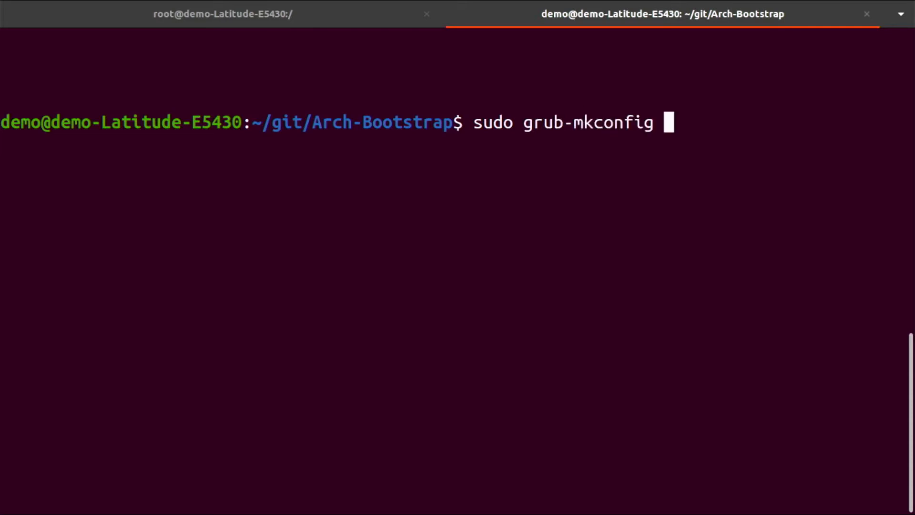
text(-o /boot/grub/)
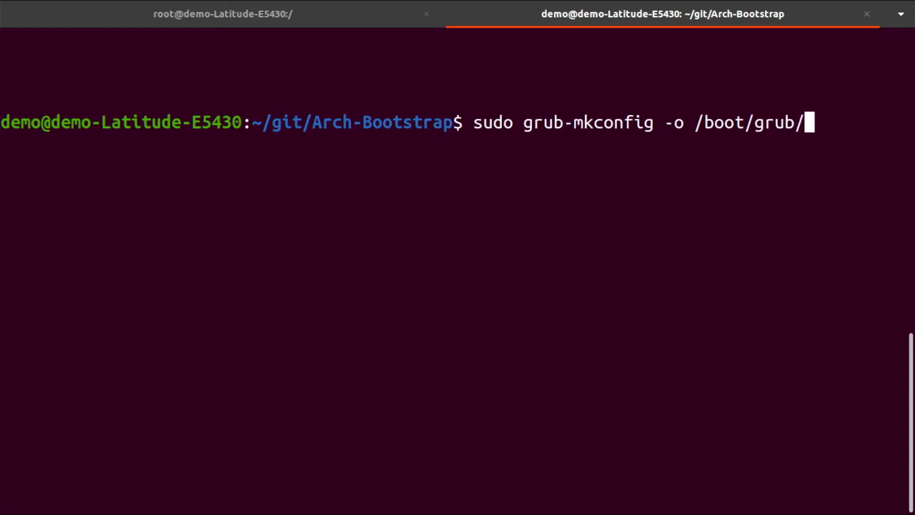
text(grub.cfg)
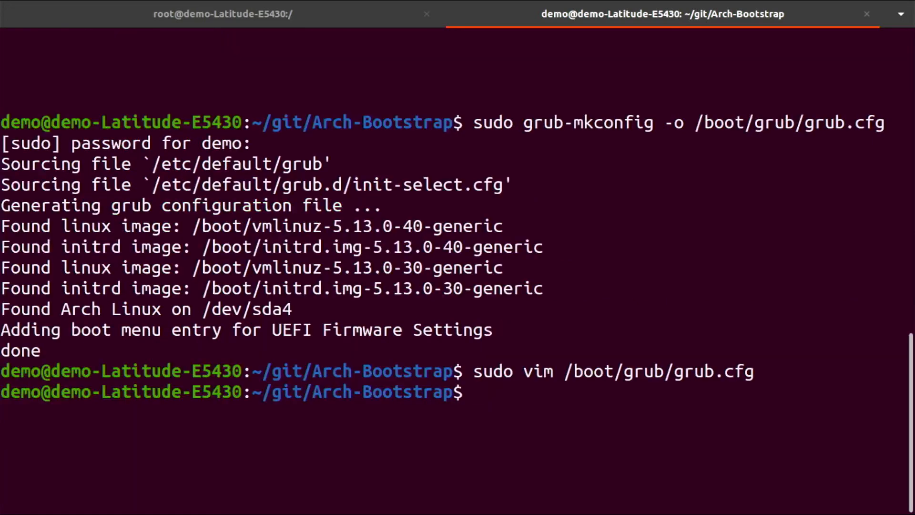
text(reboot)
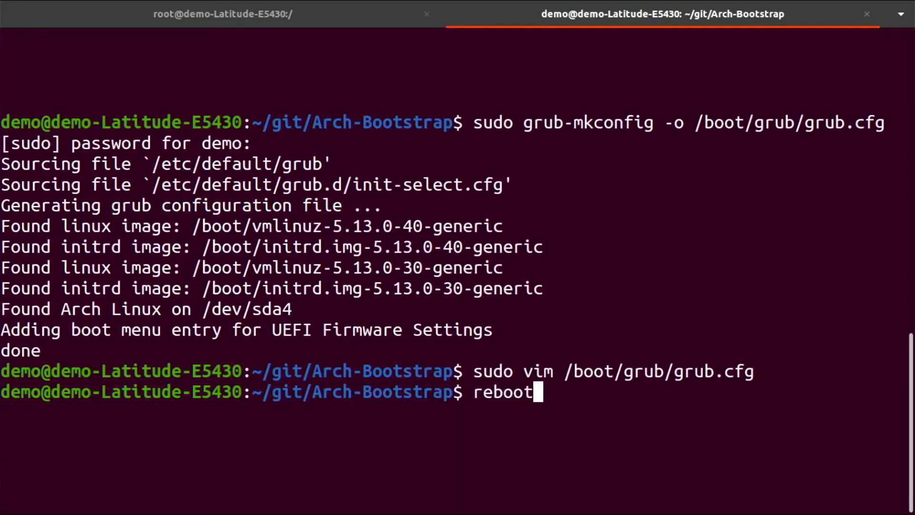
Reboot into Arch, log in as root, and run startplasma-wayland
key(Return)
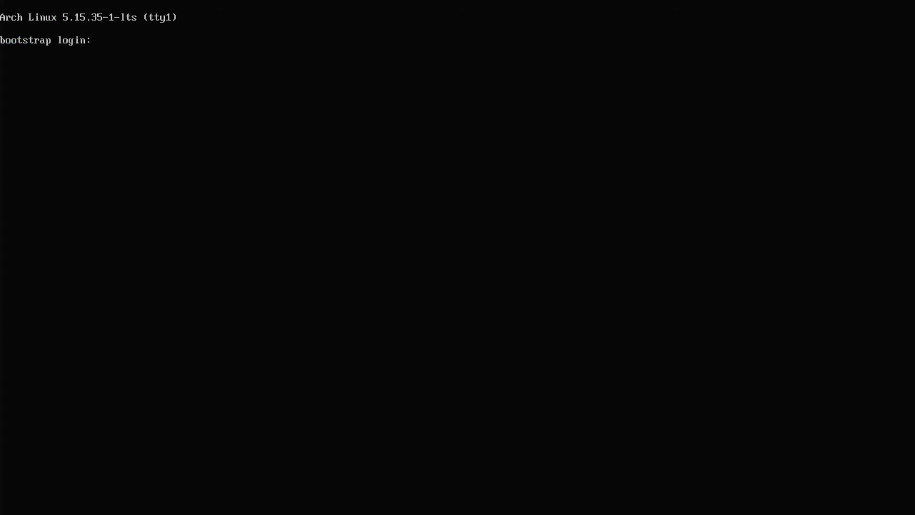
text(root)
text(str)
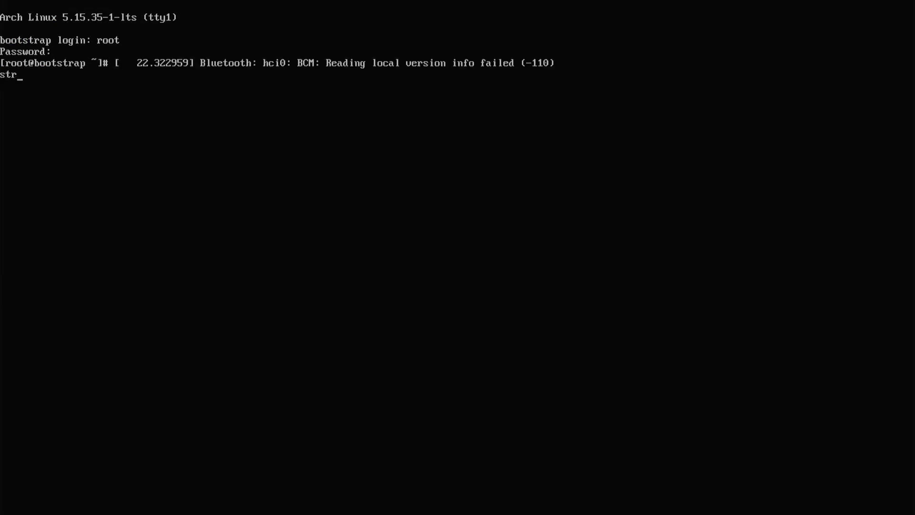
text(artpl)
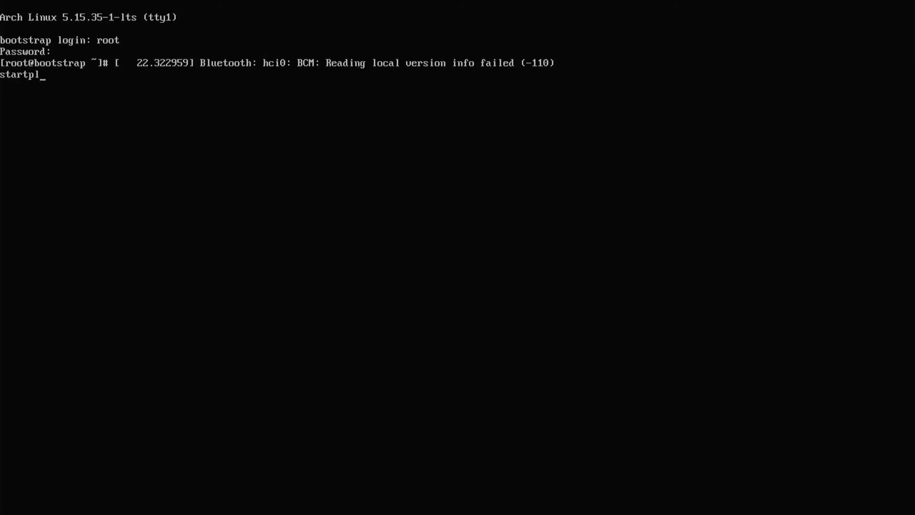
text(asma-wa)
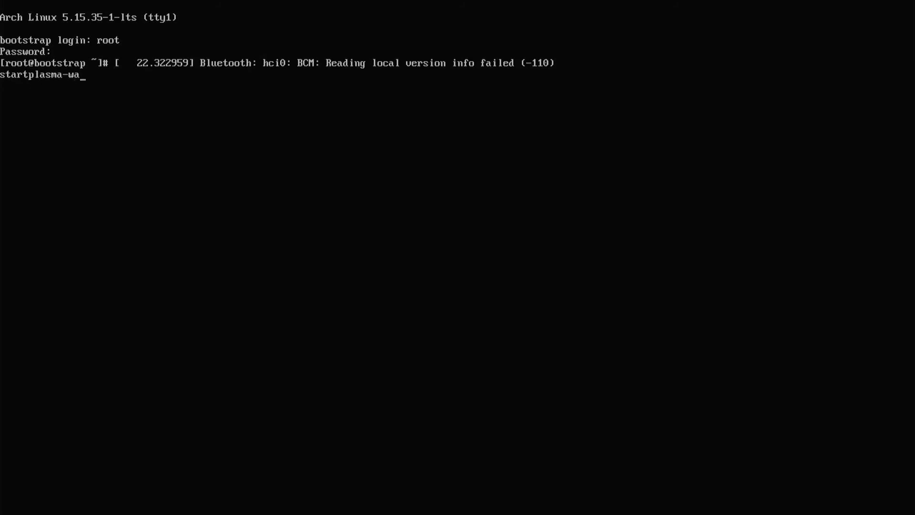
text(yland)
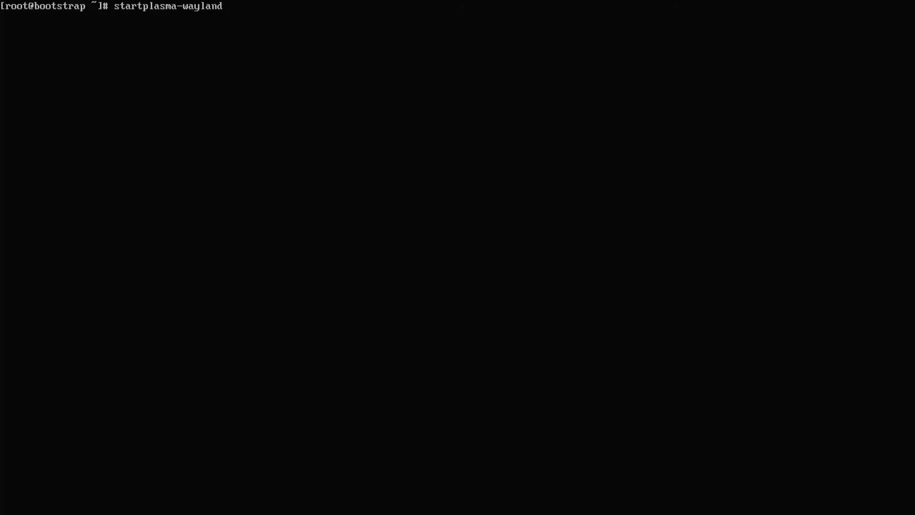
key(Return)
text(k)
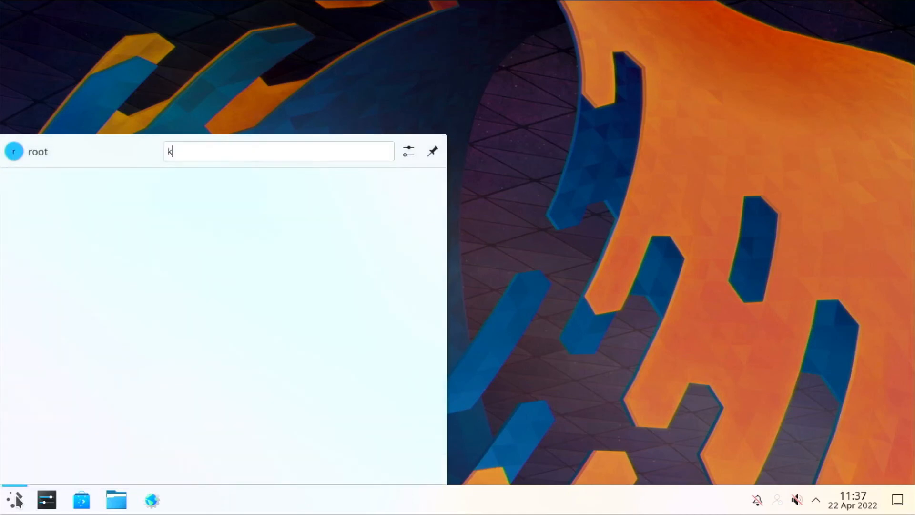
Launch Konsole, run pacman -Suy (fails resolving mirrors), and check interfaces with ip ad
text(onsole)
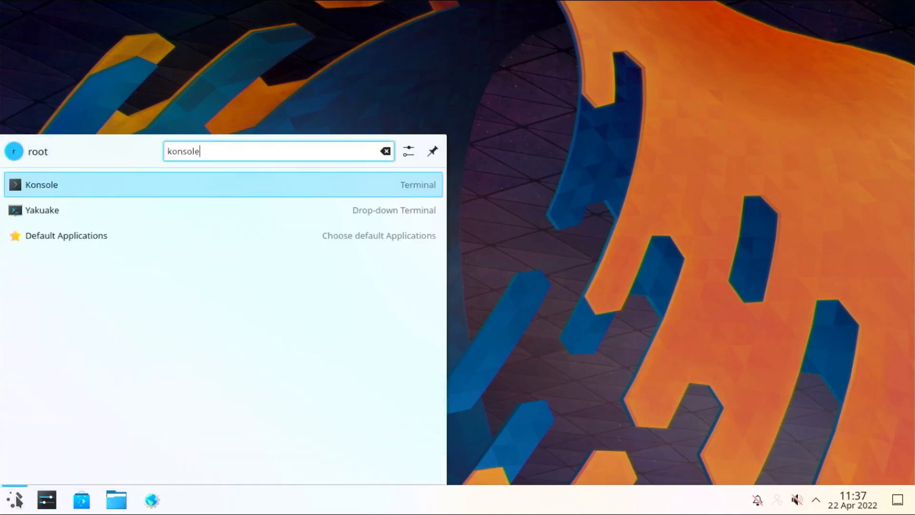
click(40, 185)
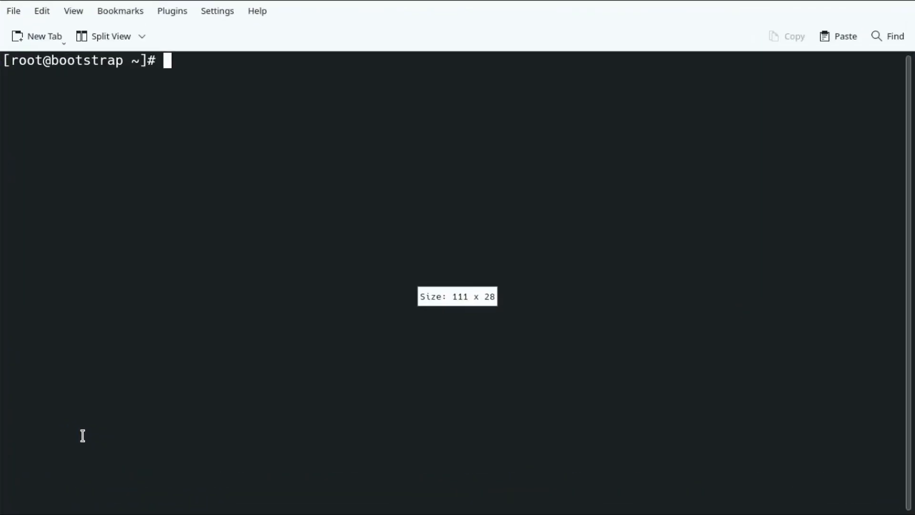
text(p)
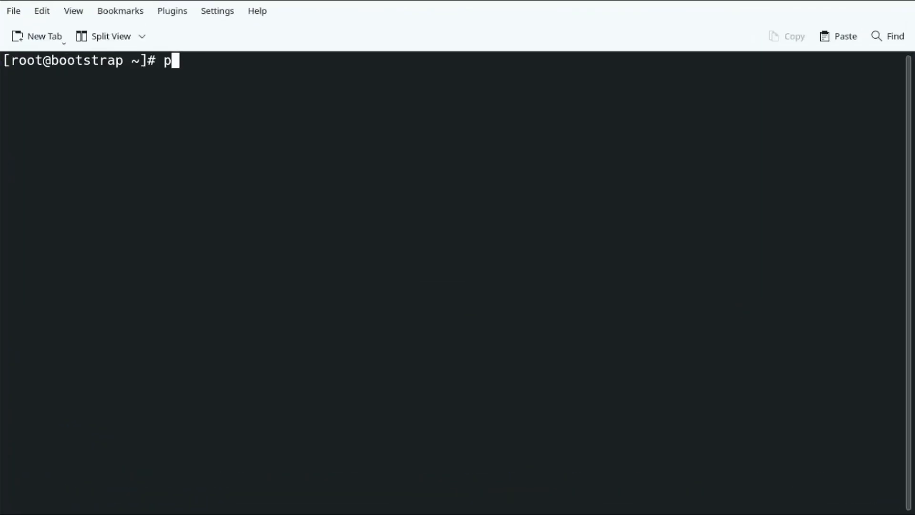
text(acman -)
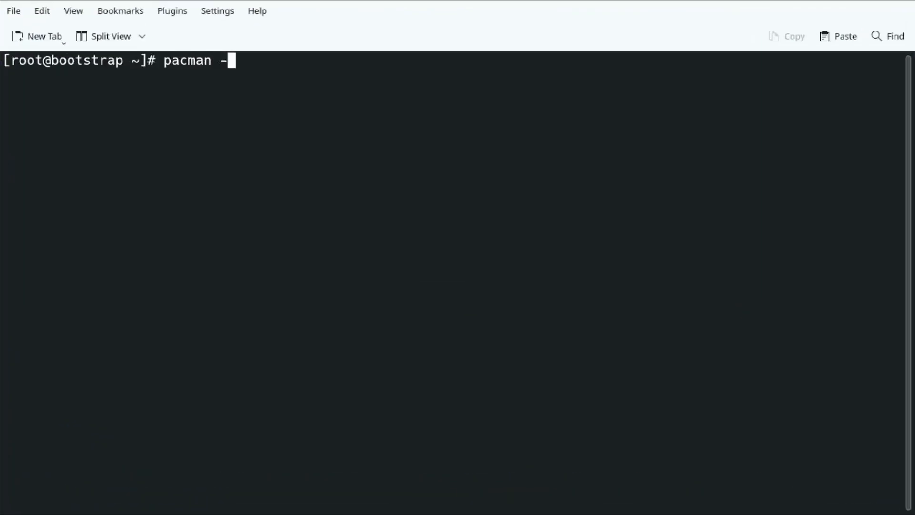
text(Suy)
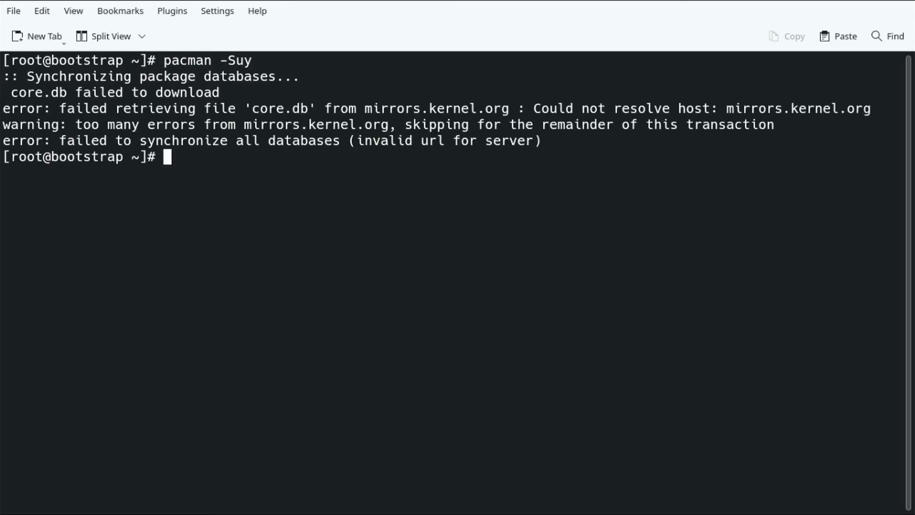
text(dnc)
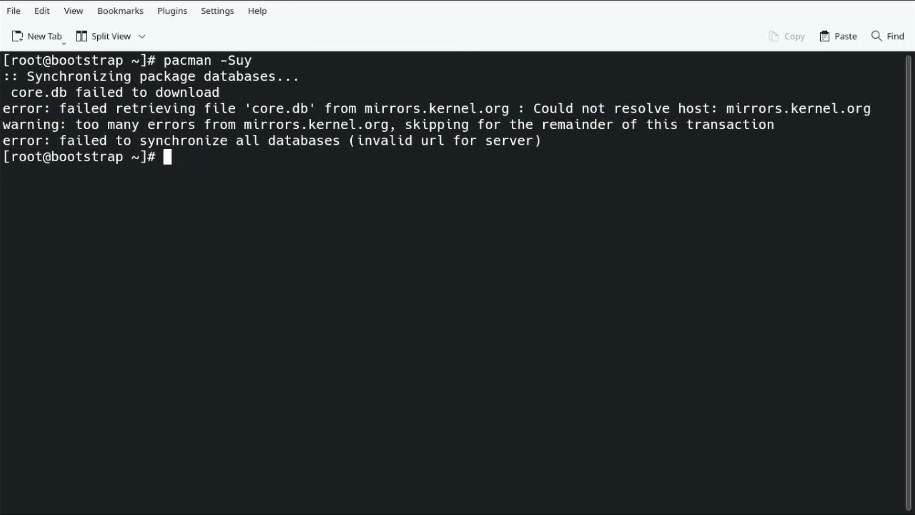
text(ip ad)
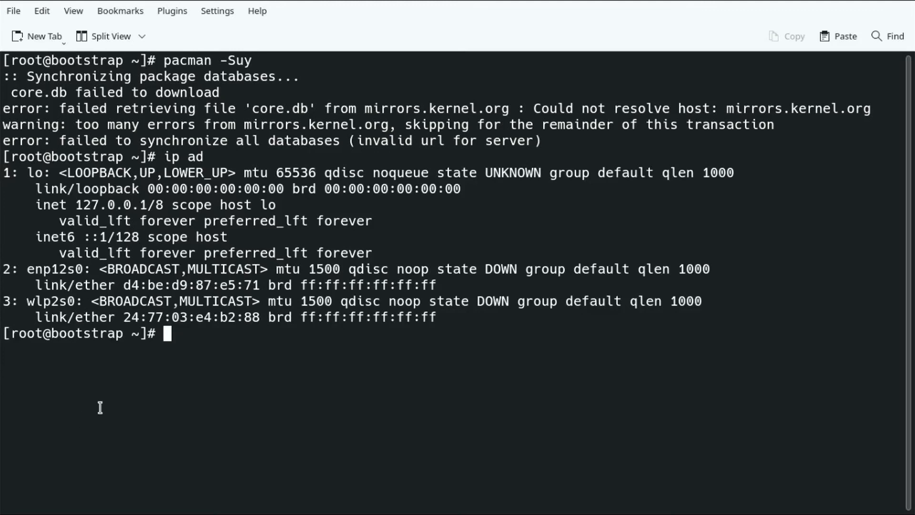
mouse_move(62, 268)
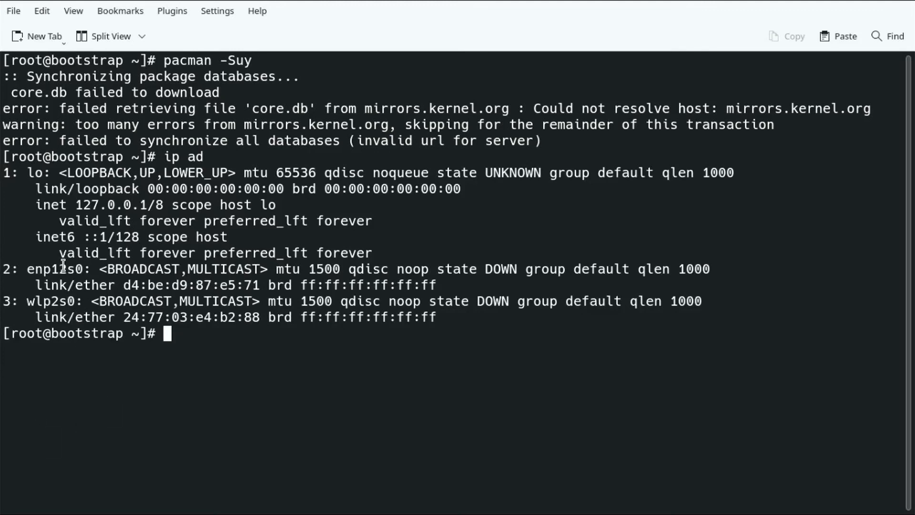
Copy the interface name enp12s0 and run dhclient enp12s0 to obtain an IP
double_click(52, 269)
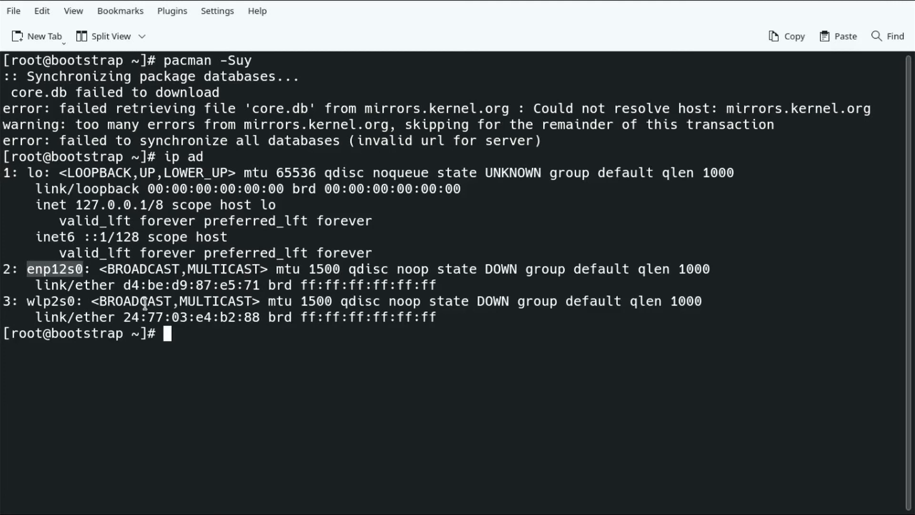
mouse_move(106, 299)
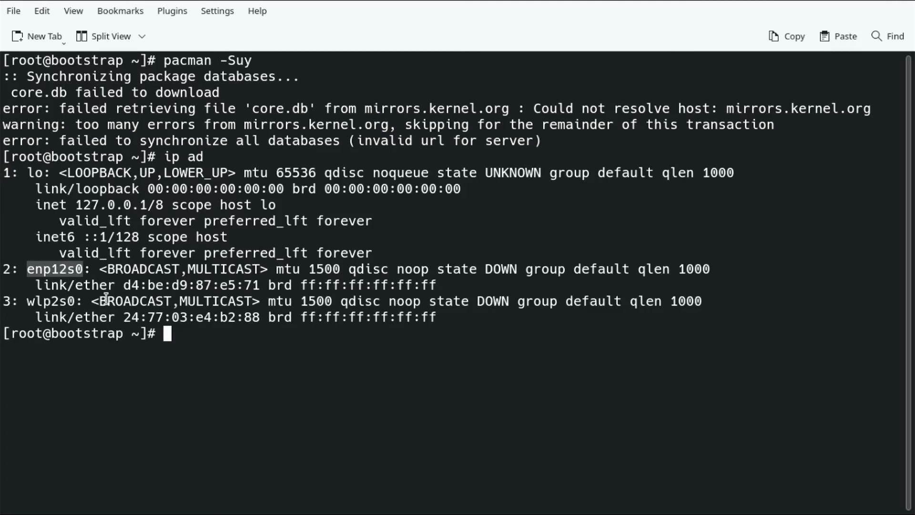
right_click(84, 269)
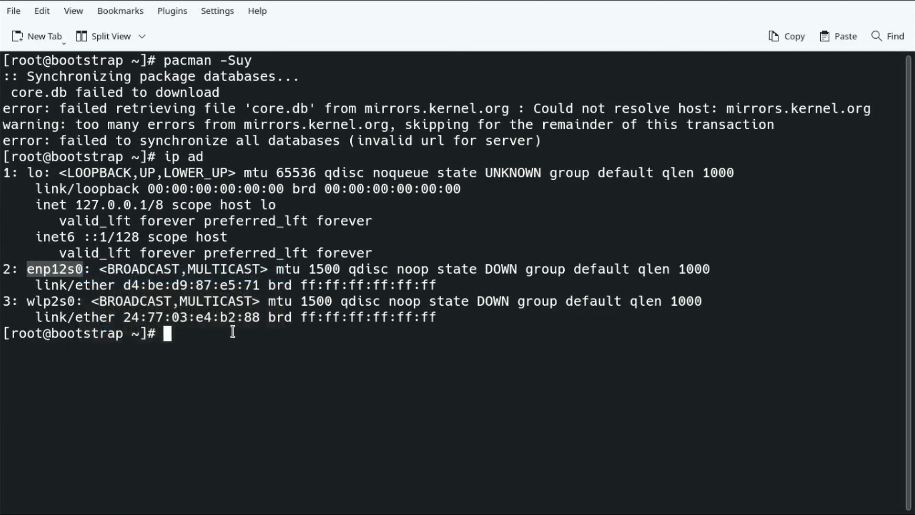
text(dhclient enp12s0)
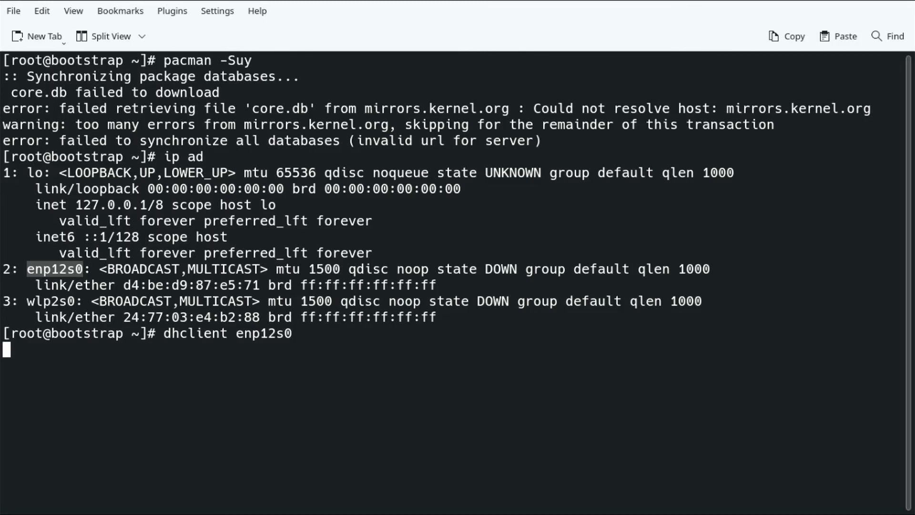
key(Return)
text(ip a)
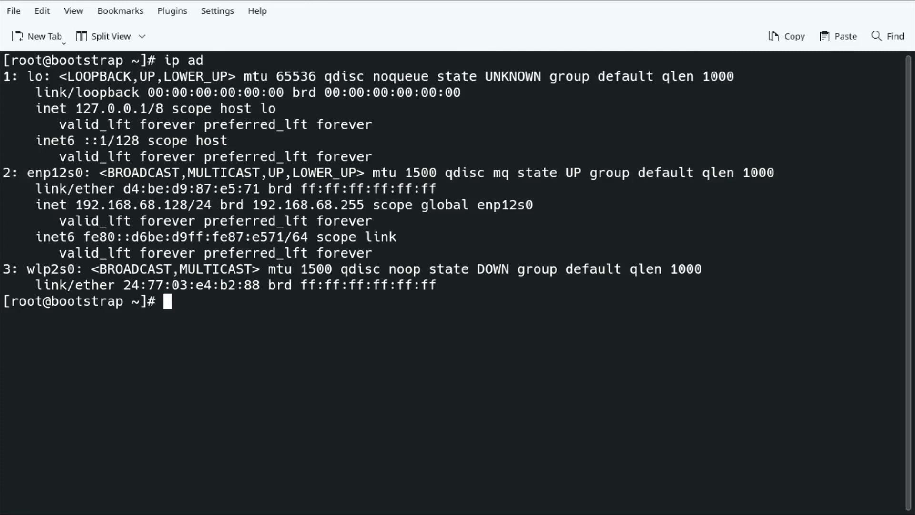
text(dhclient enp12s0)
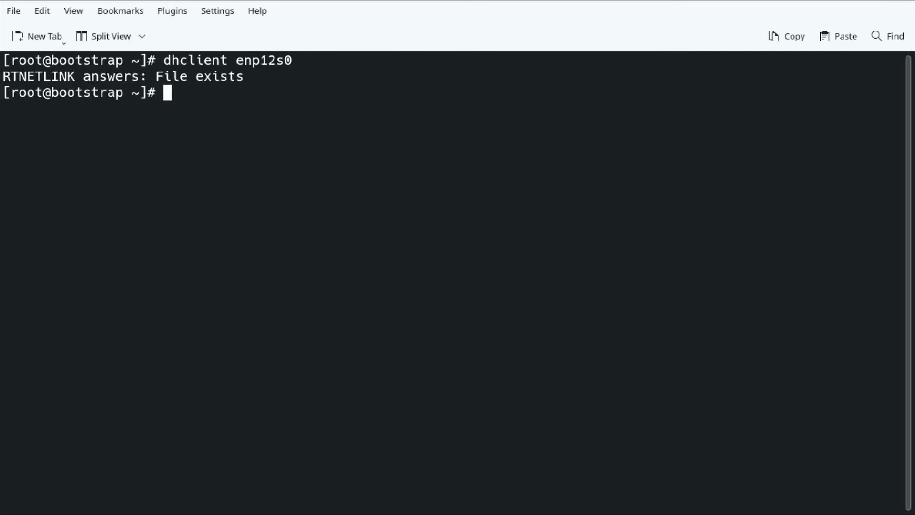
Verify enp12s0 is up with ip ad and install neofetch via pacman
text(ip ad)
text(pacman -S neo)
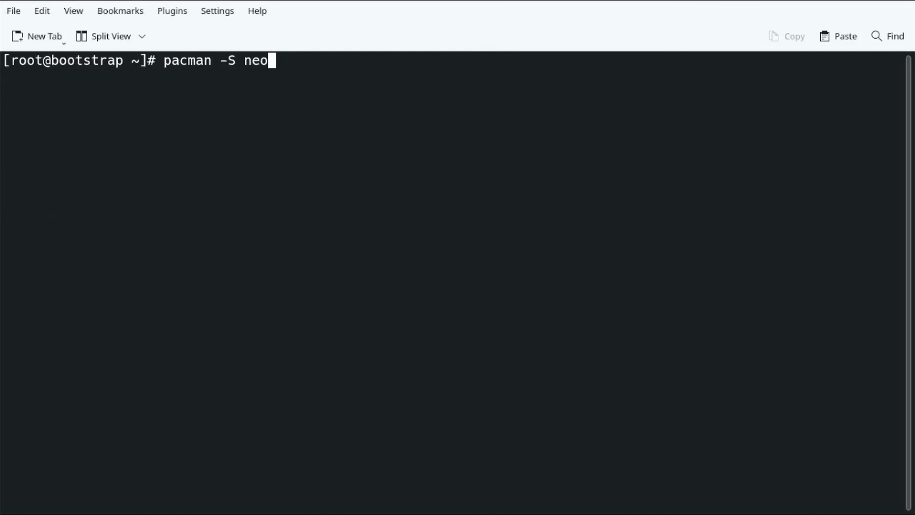
text(fet)
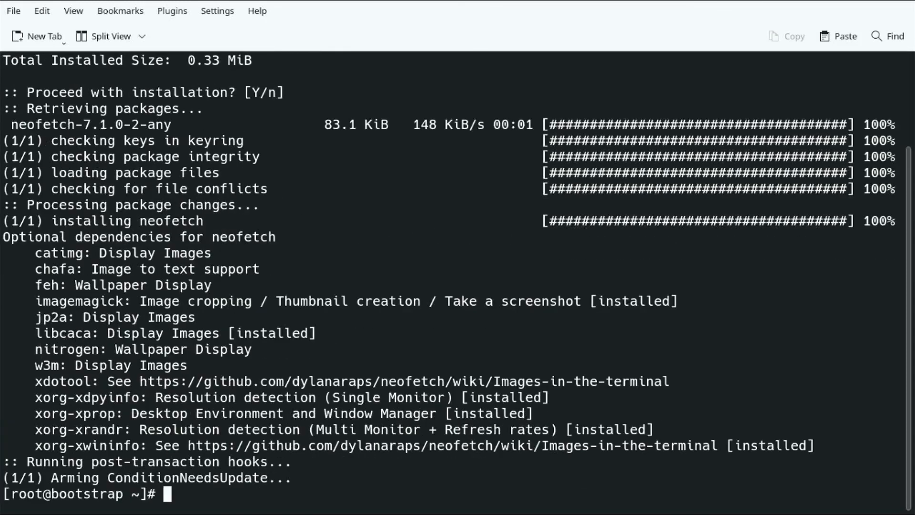
text(neo)
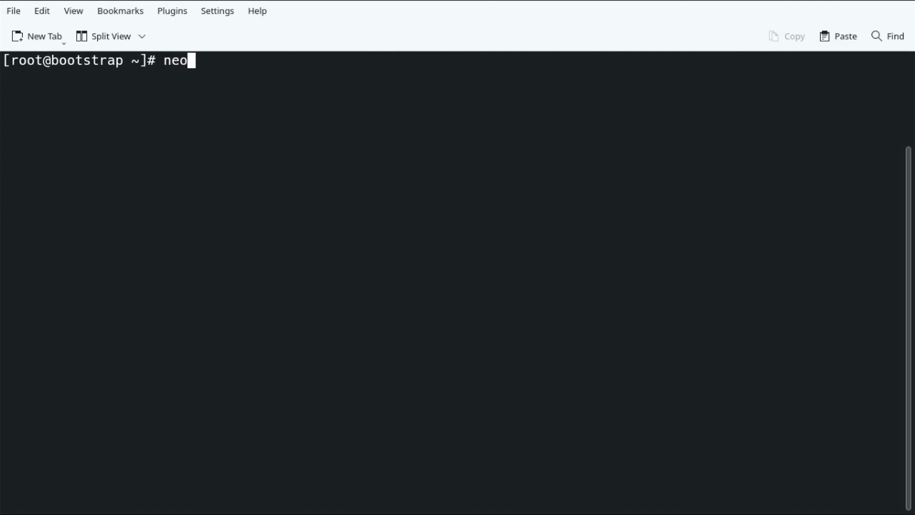